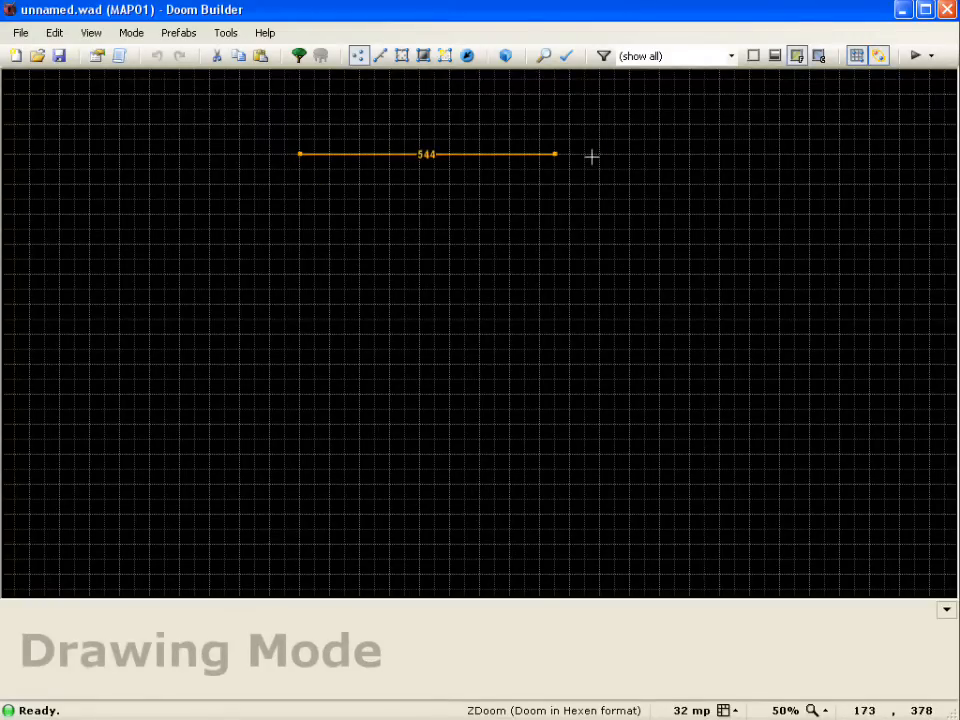
# Step: Place the corner points of the 640x640 room sector
pyautogui.click(600, 425)
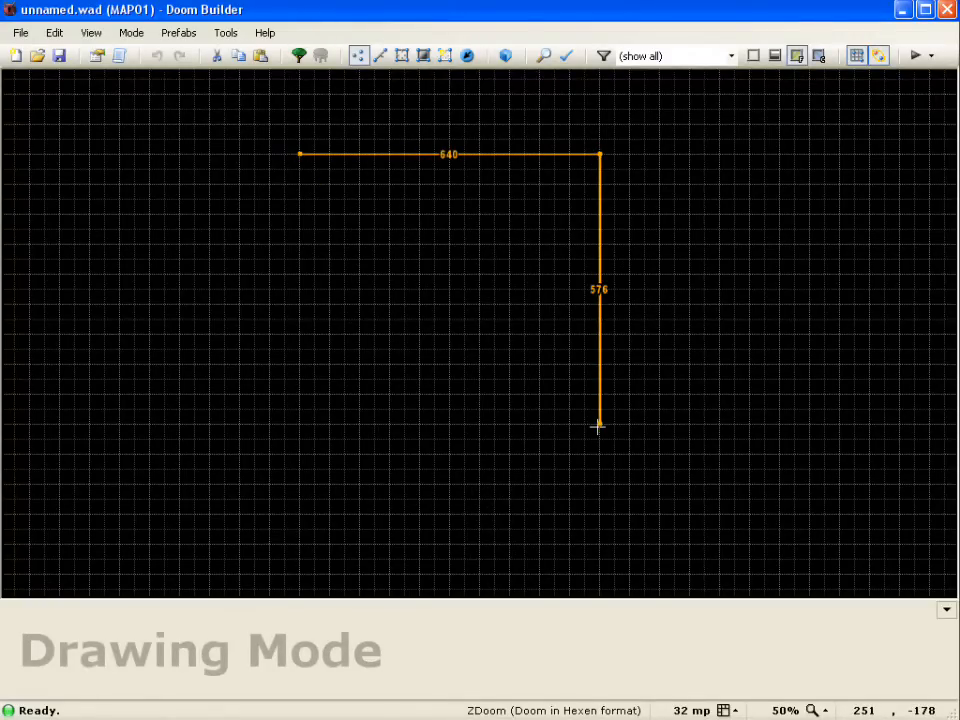
pyautogui.click(300, 453)
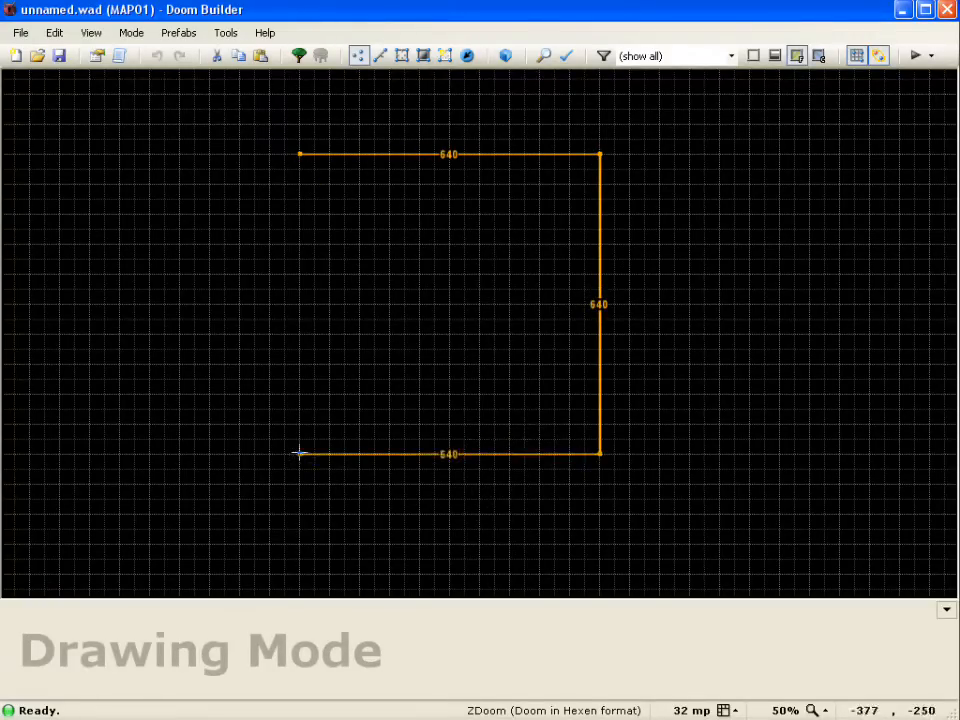
pyautogui.click(300, 153)
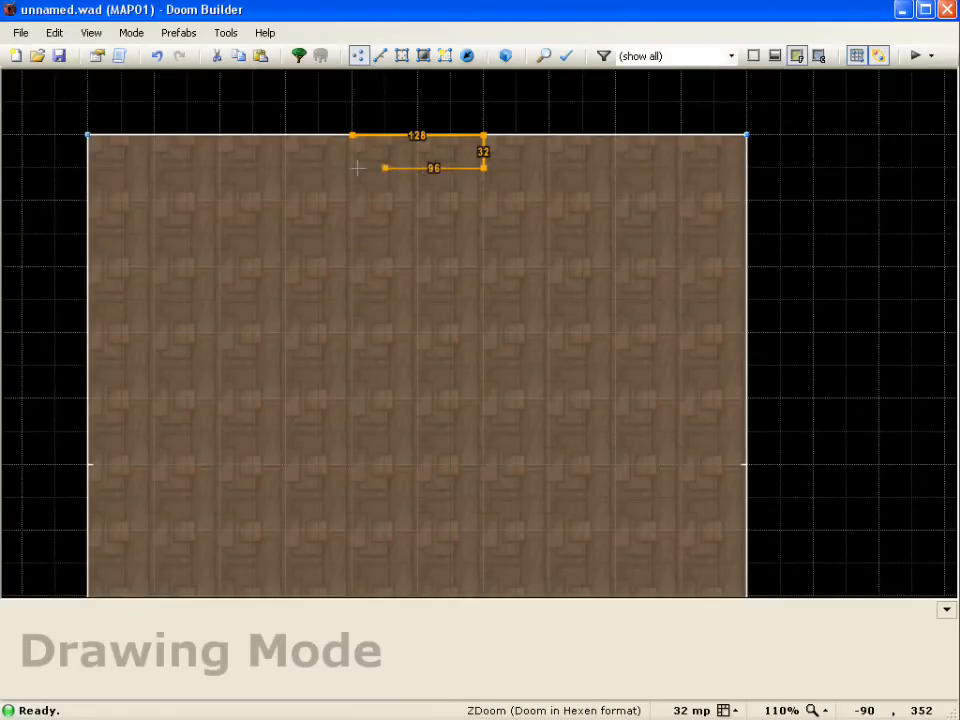
# Step: Close the alcove outline, then delete its sector to leave a 64-unit void notch
pyautogui.click(352, 138)
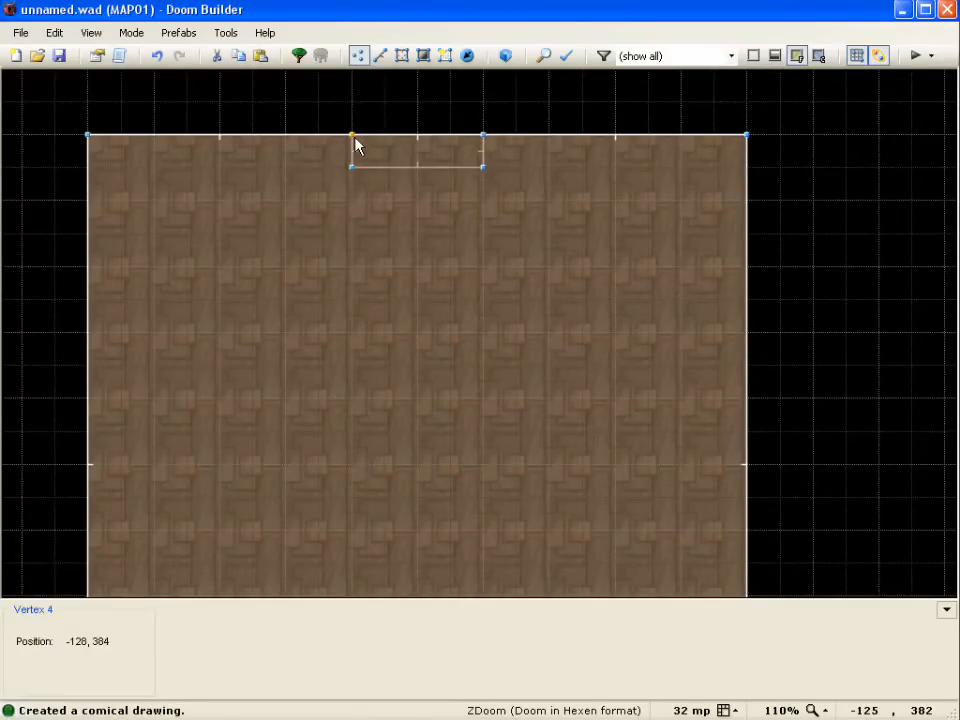
pyautogui.click(351, 150)
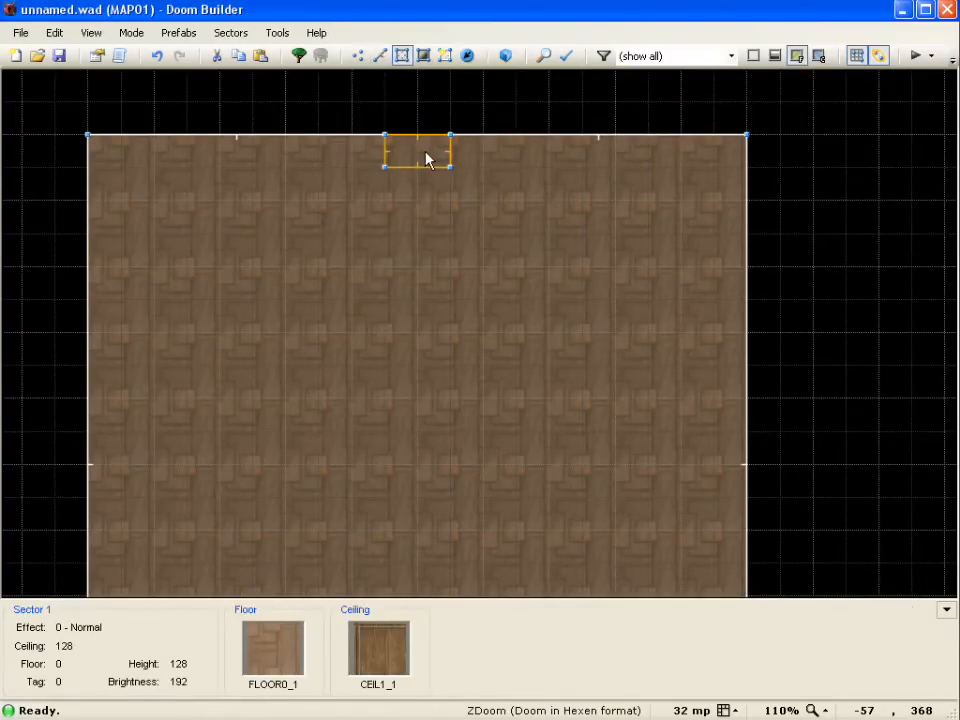
pyautogui.press('Delete')
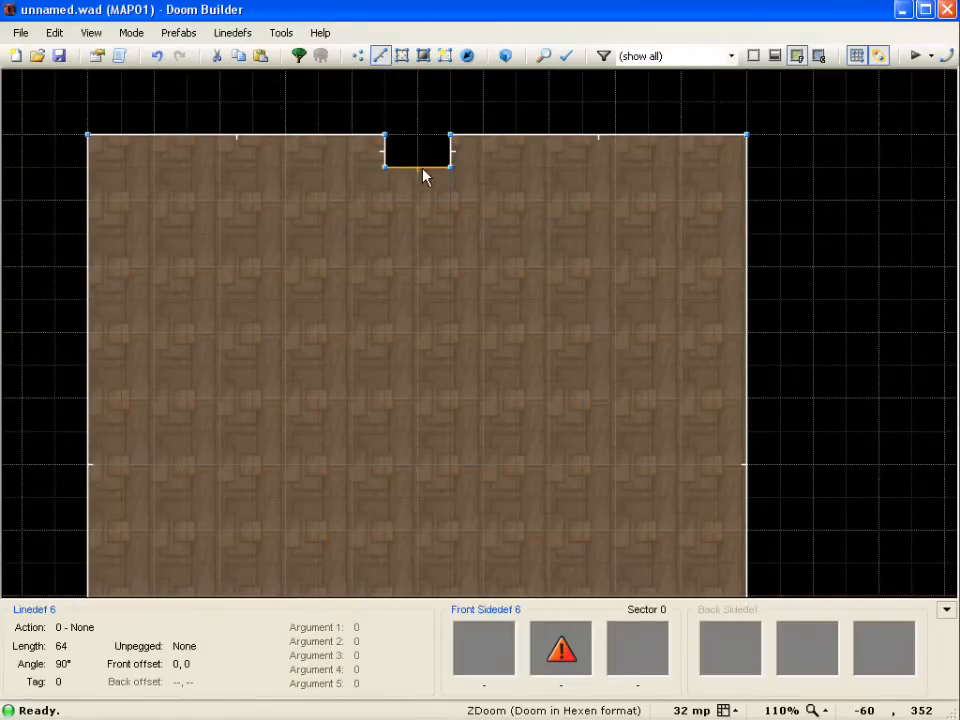
# Step: On the alcove back wall's sidedef, browse the Switches category for its middle texture
pyautogui.doubleClick(417, 152)
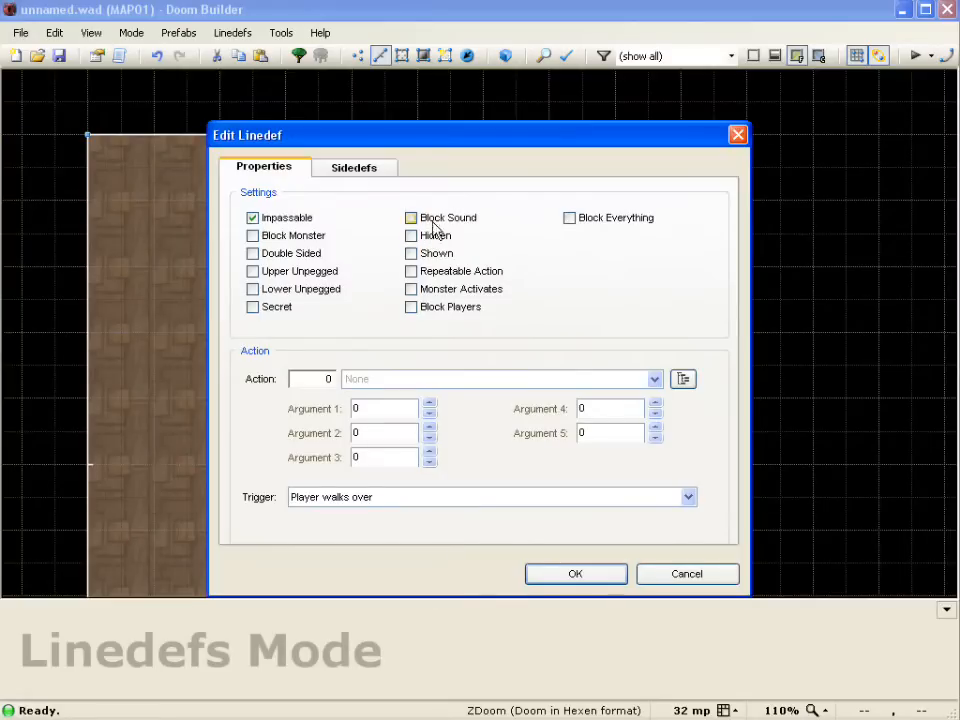
pyautogui.click(354, 167)
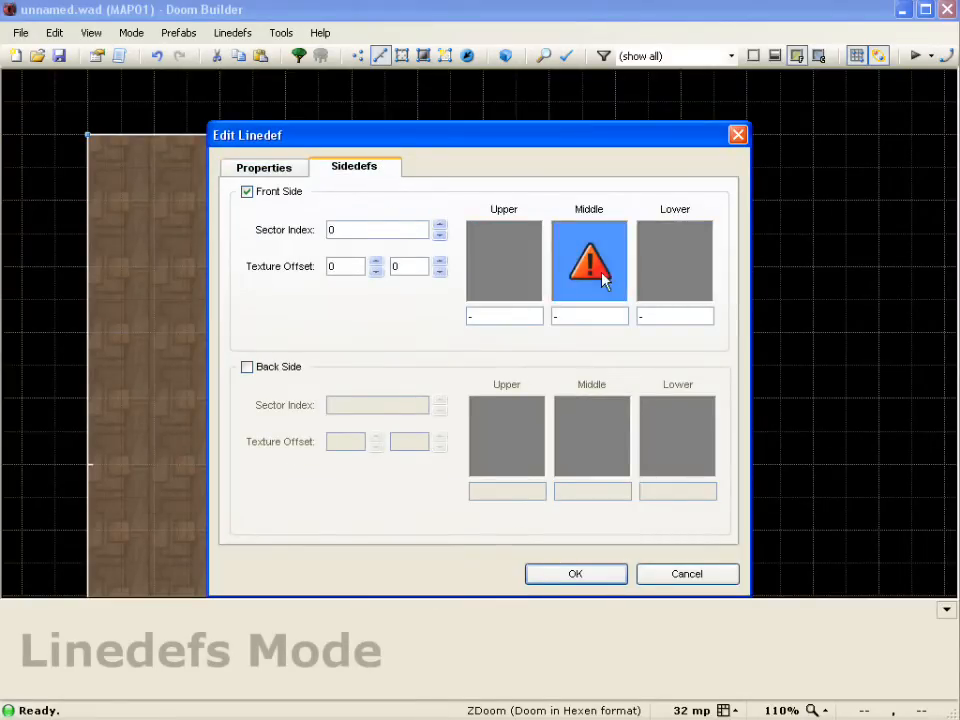
pyautogui.click(589, 261)
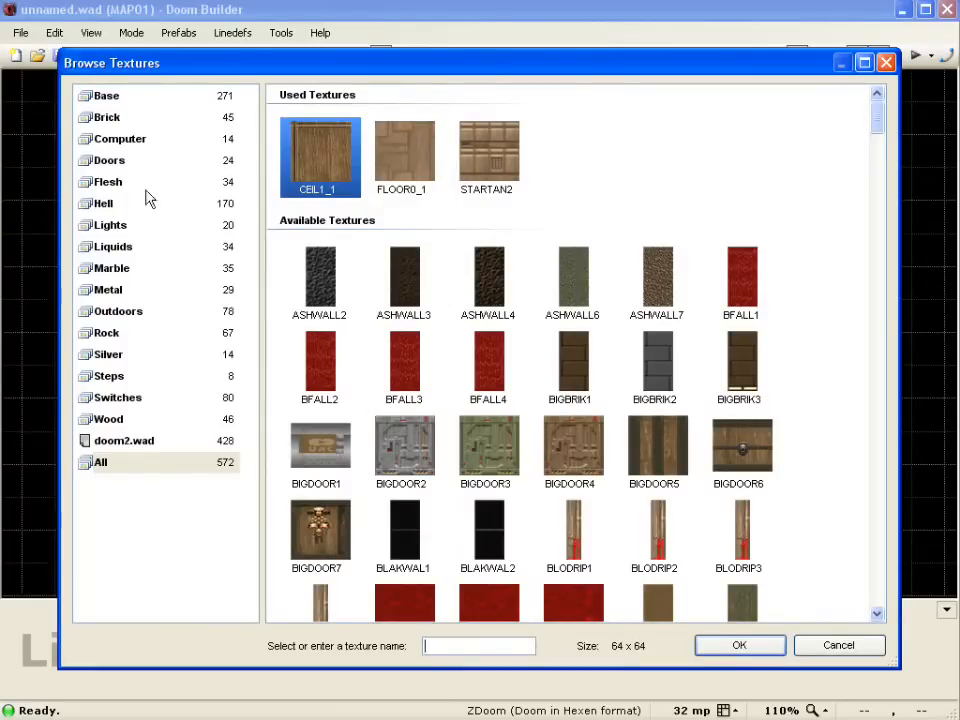
pyautogui.moveTo(128, 405)
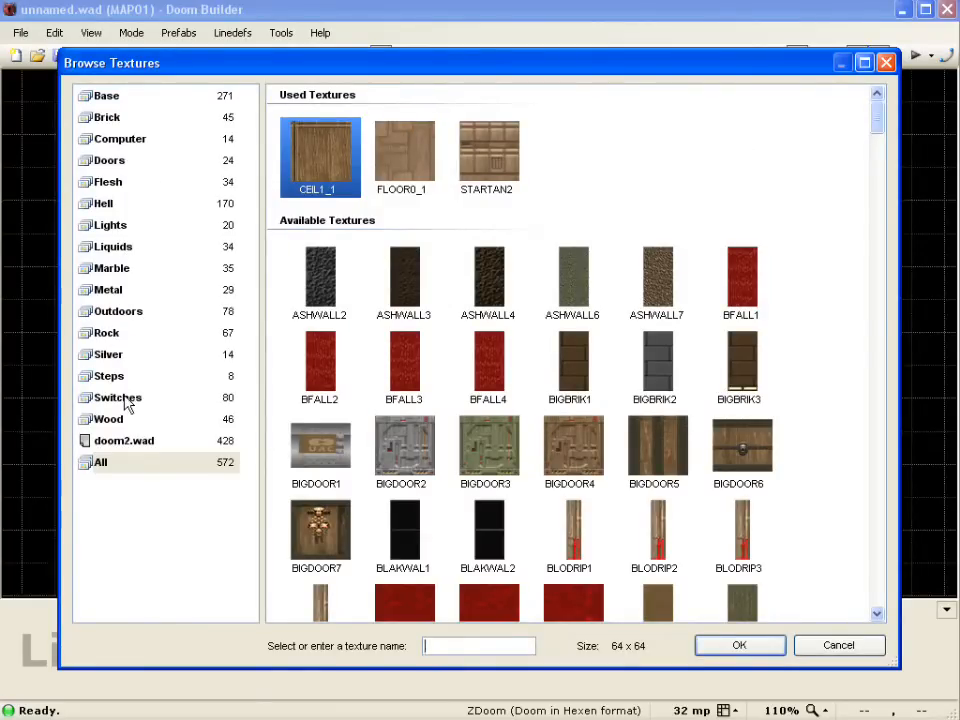
pyautogui.click(118, 397)
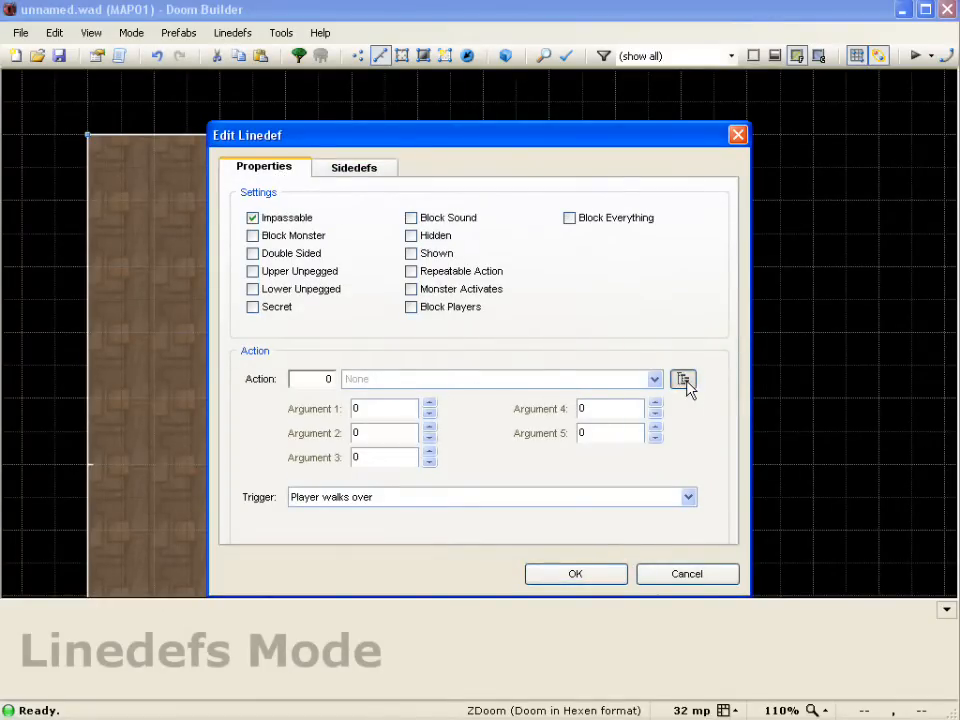
# Step: Set the back wall to Script Execute script 1, triggered by Player presses Use, repeatable
pyautogui.click(684, 379)
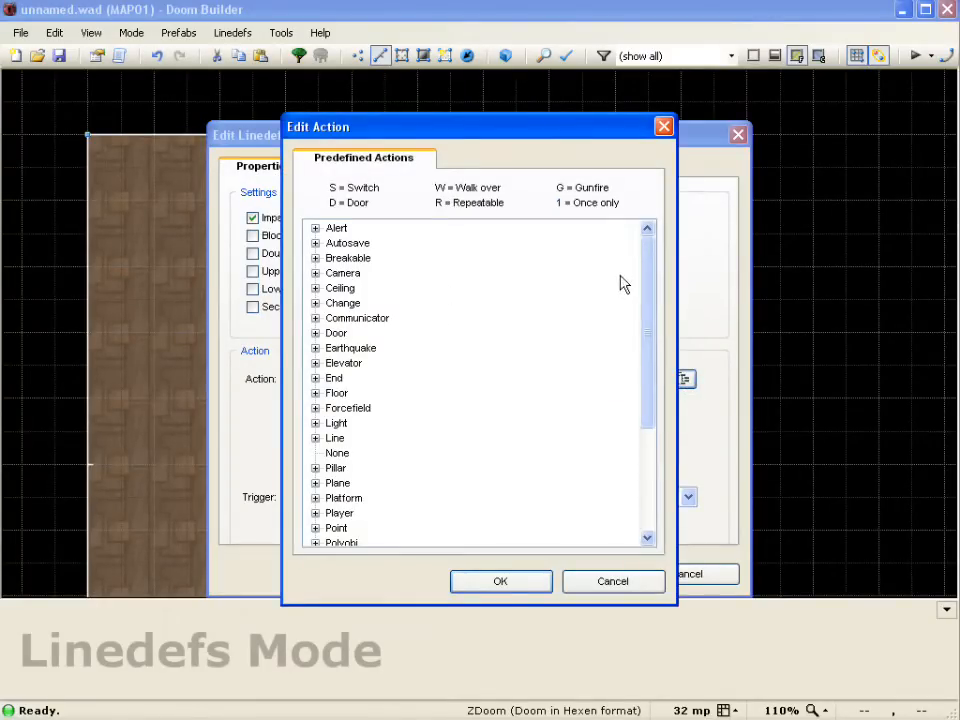
pyautogui.scroll(-3)
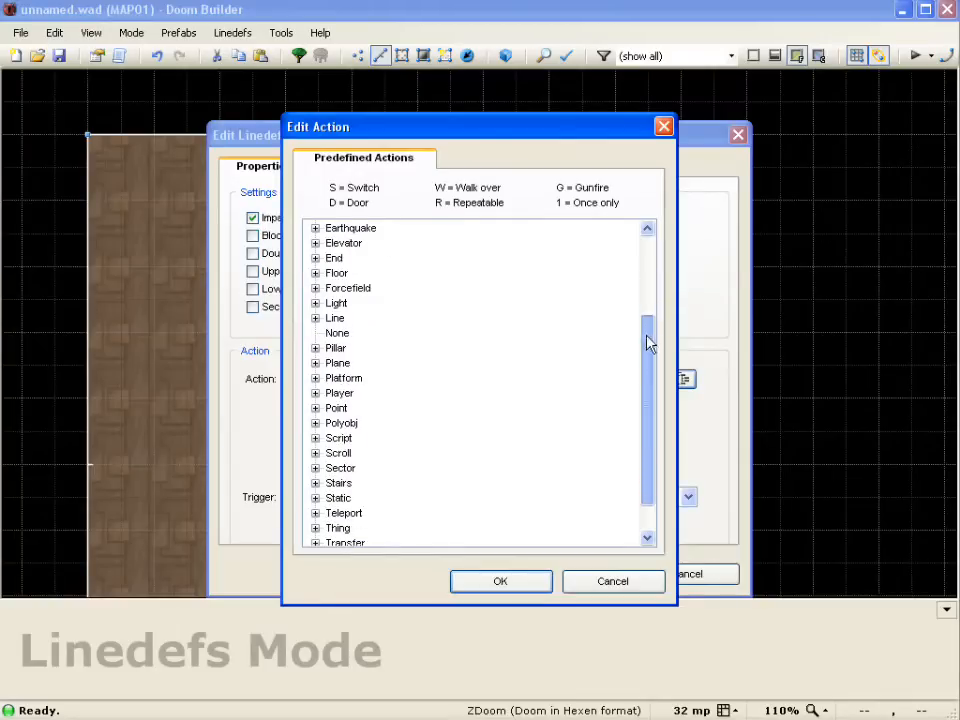
pyautogui.click(316, 423)
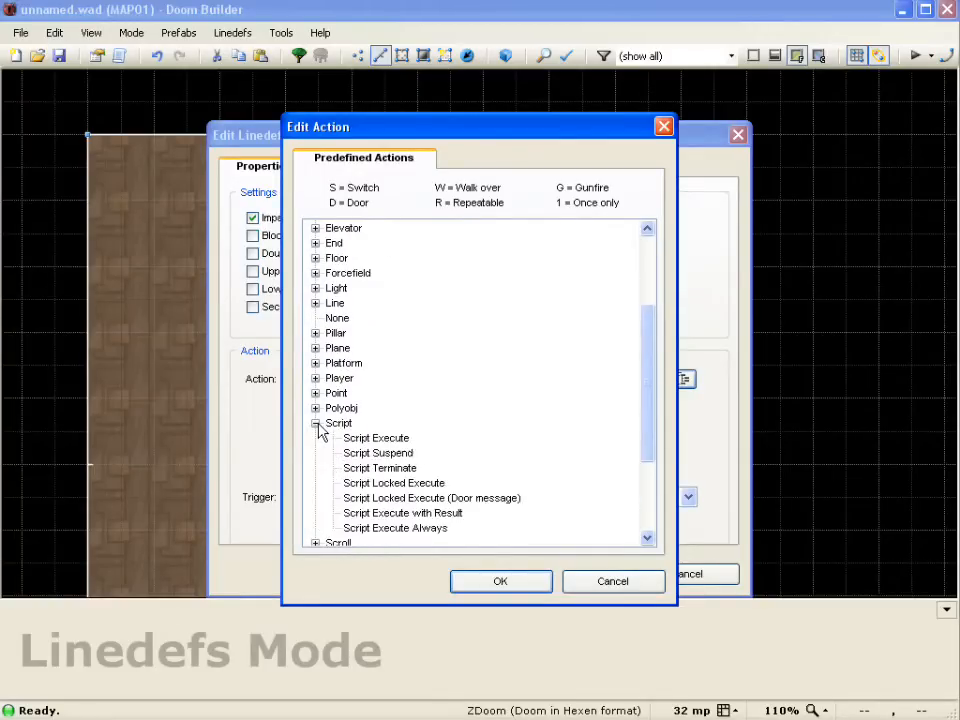
pyautogui.click(375, 438)
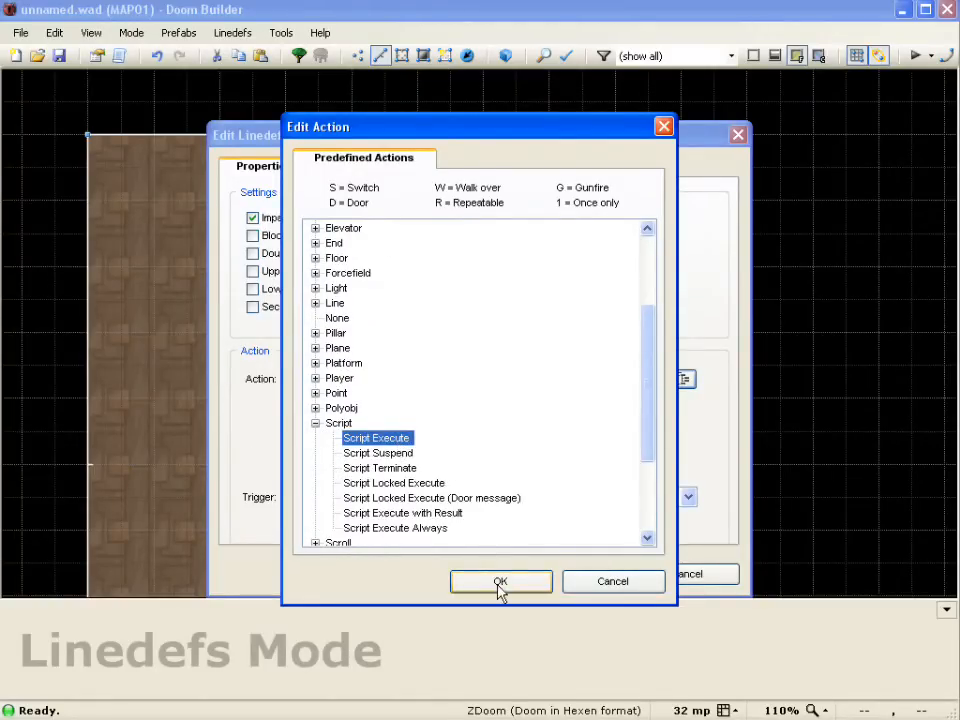
pyautogui.click(500, 582)
pyautogui.write('1')
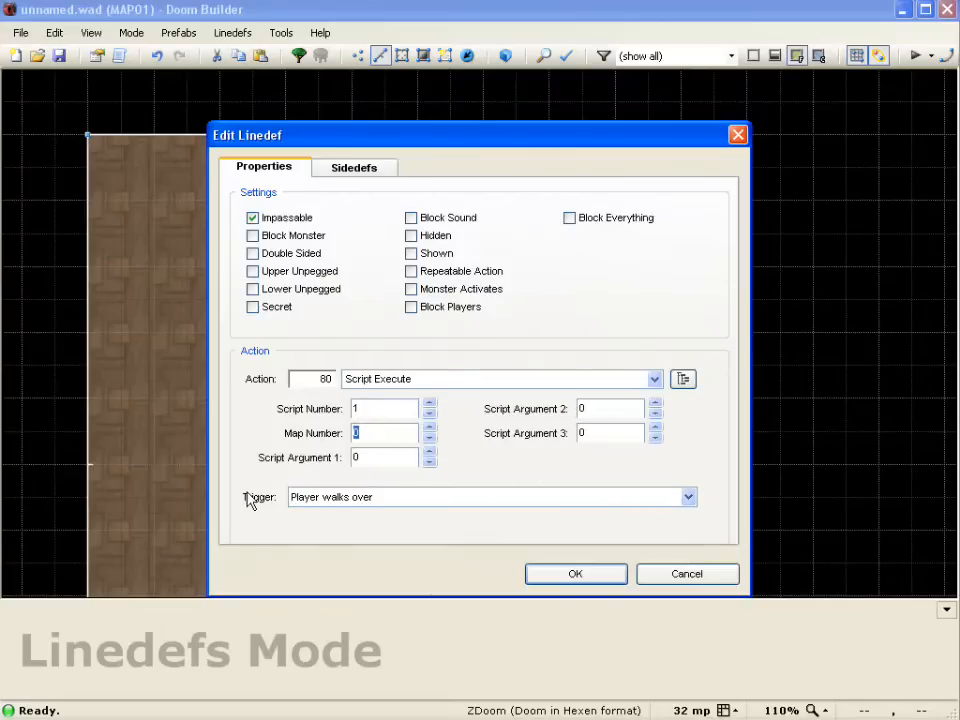
pyautogui.click(687, 496)
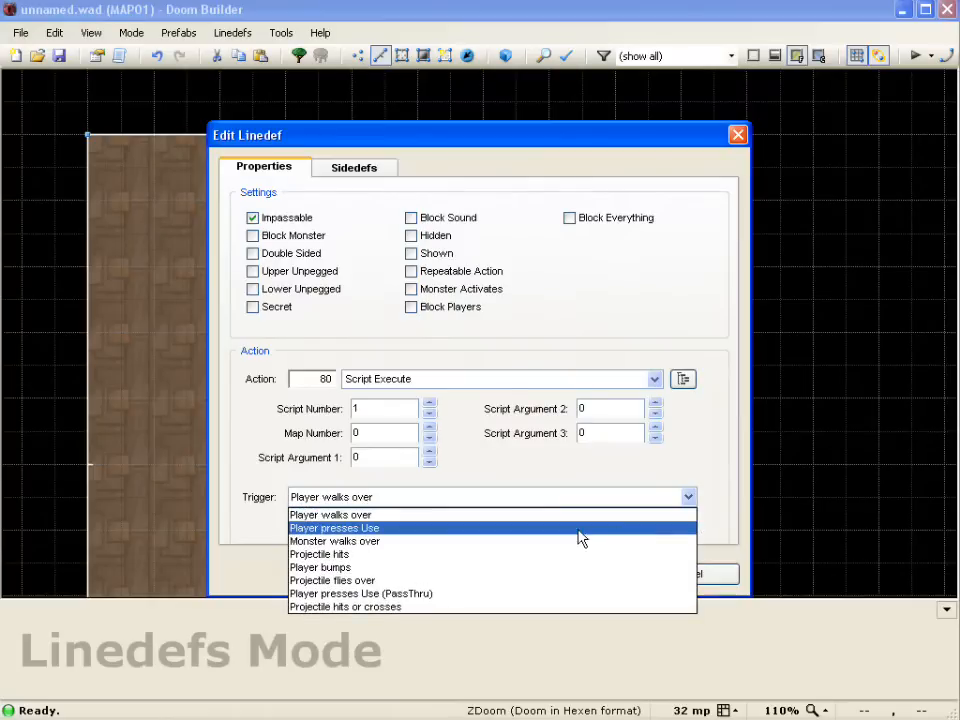
pyautogui.click(333, 527)
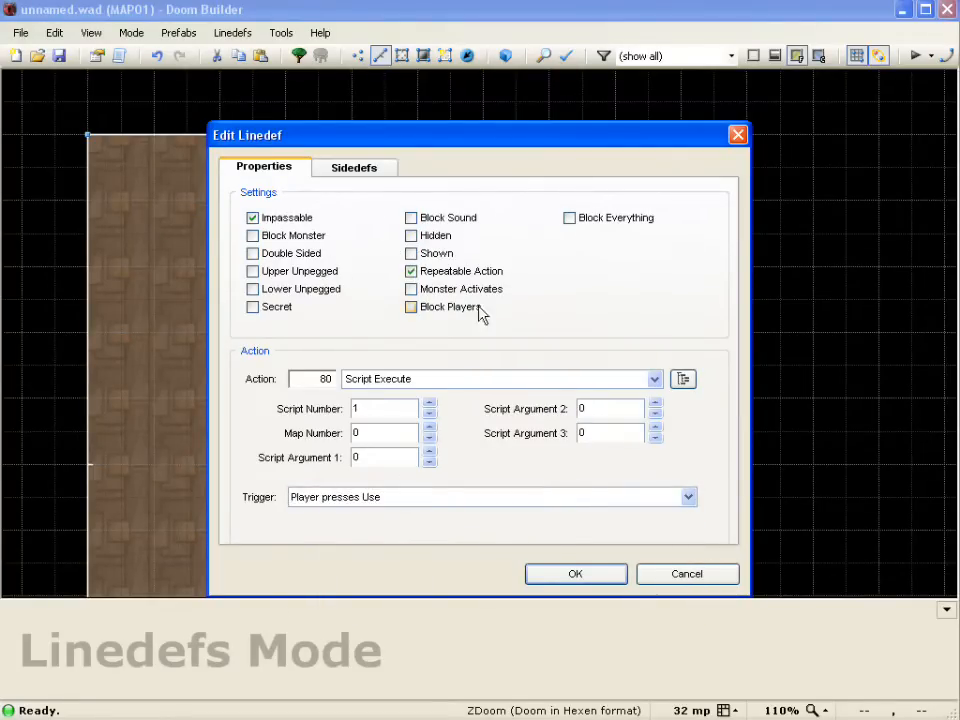
pyautogui.click(575, 573)
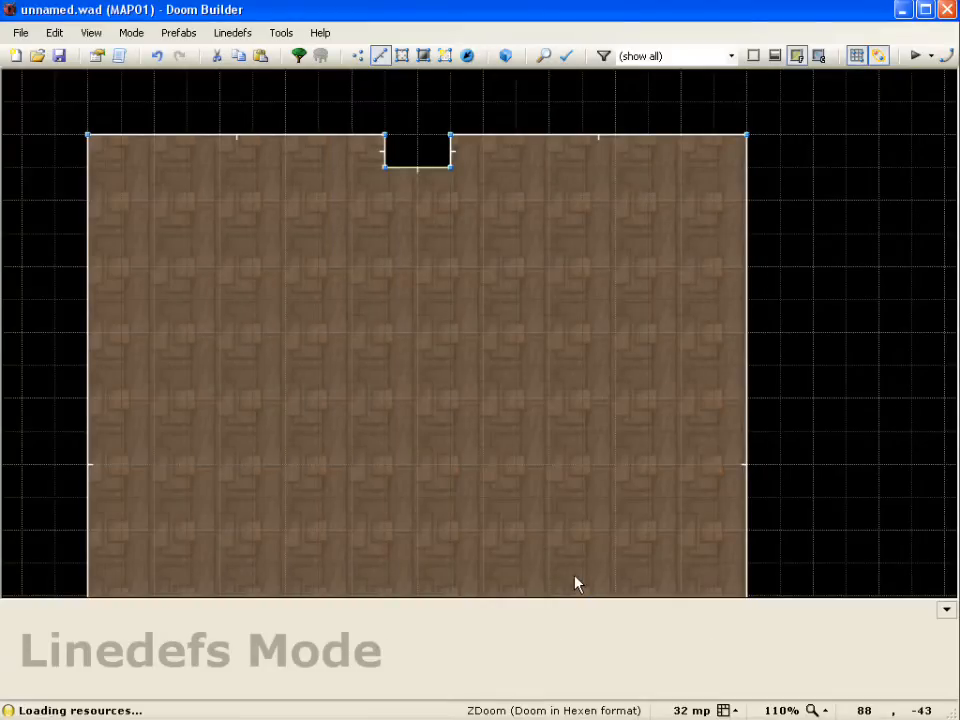
# Step: Give both alcove side walls the STARTAN2 middle texture
pyautogui.click(417, 152)
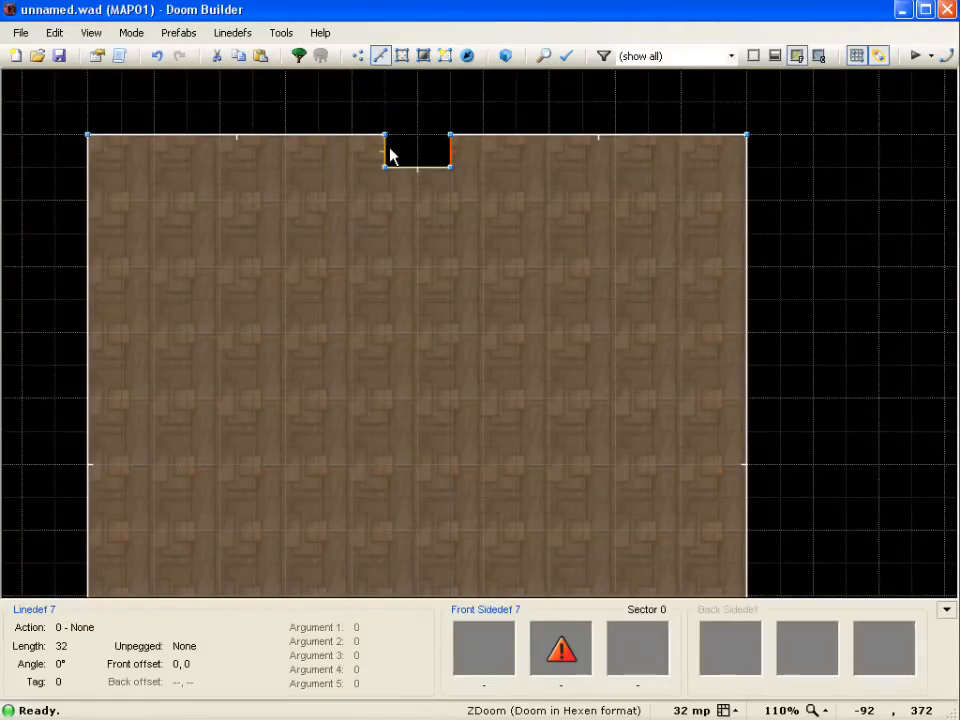
pyautogui.doubleClick(417, 152)
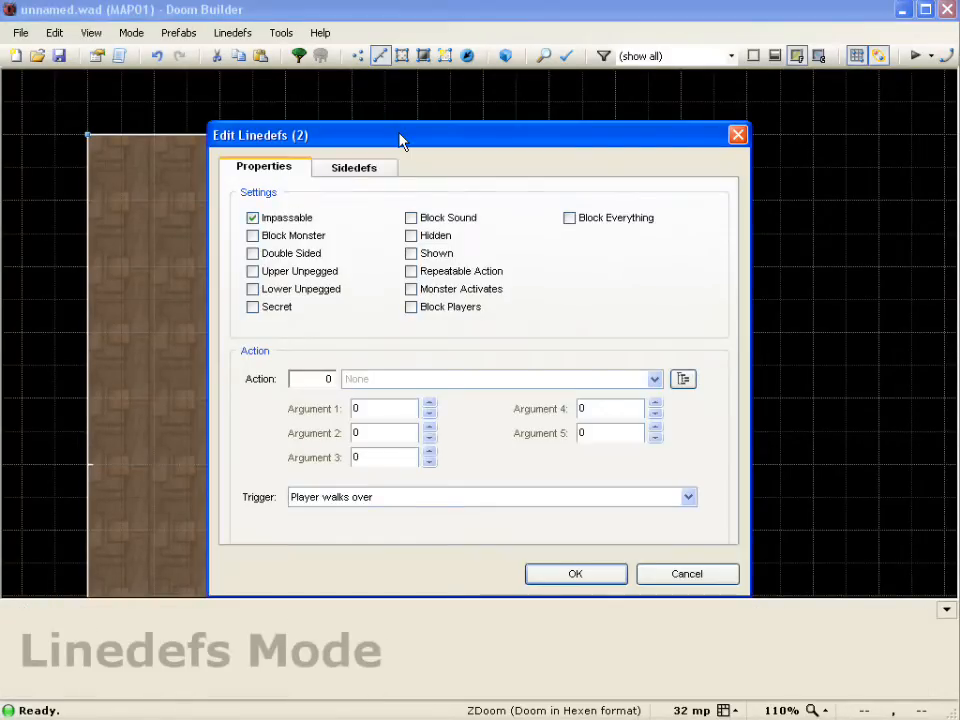
pyautogui.click(354, 167)
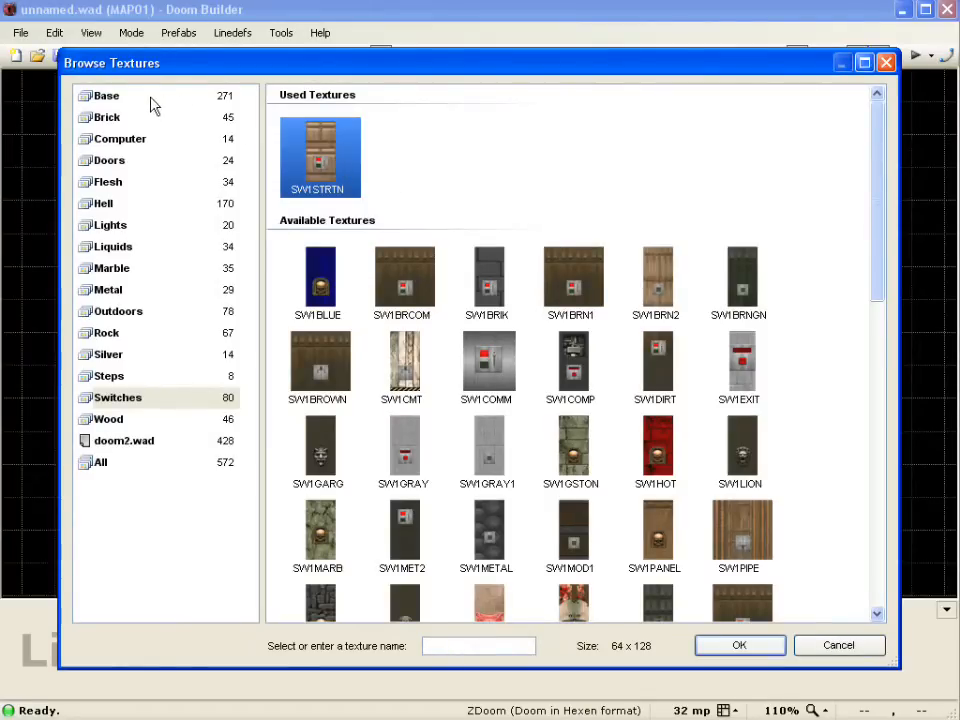
pyautogui.click(106, 95)
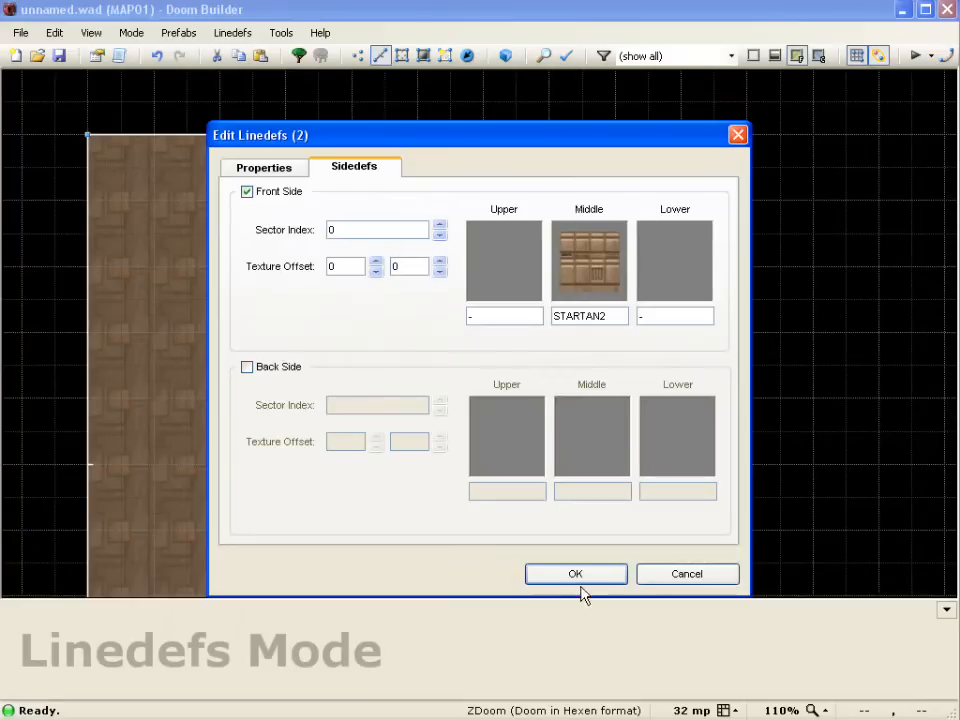
pyautogui.click(575, 573)
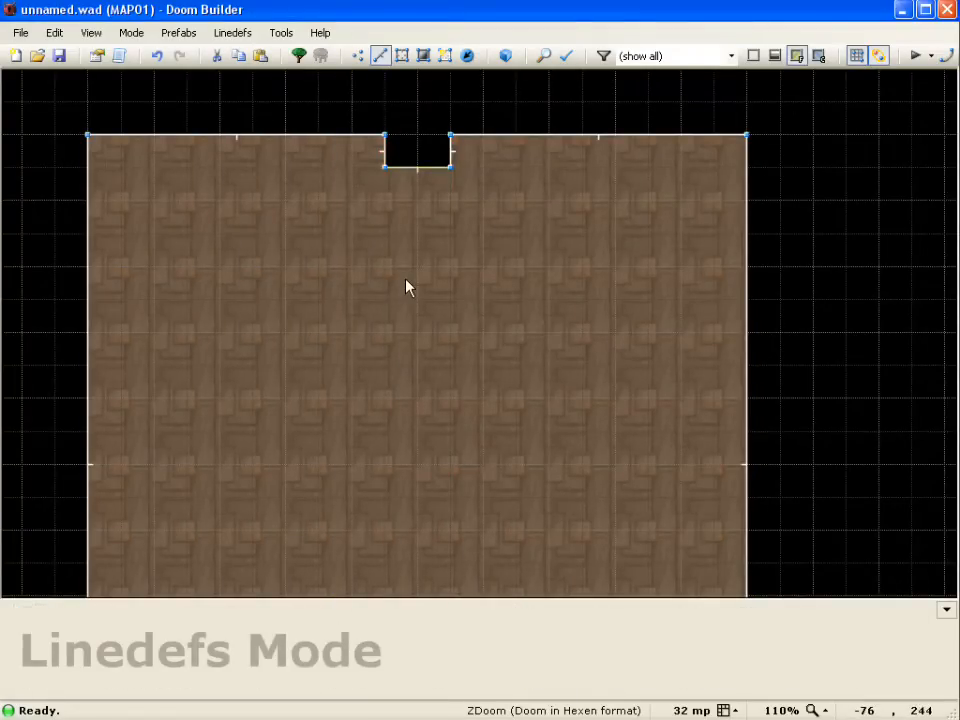
# Step: In the script editor, write '#include "common.acs"' and the 'script 1 (void) {' header
pyautogui.click(417, 165)
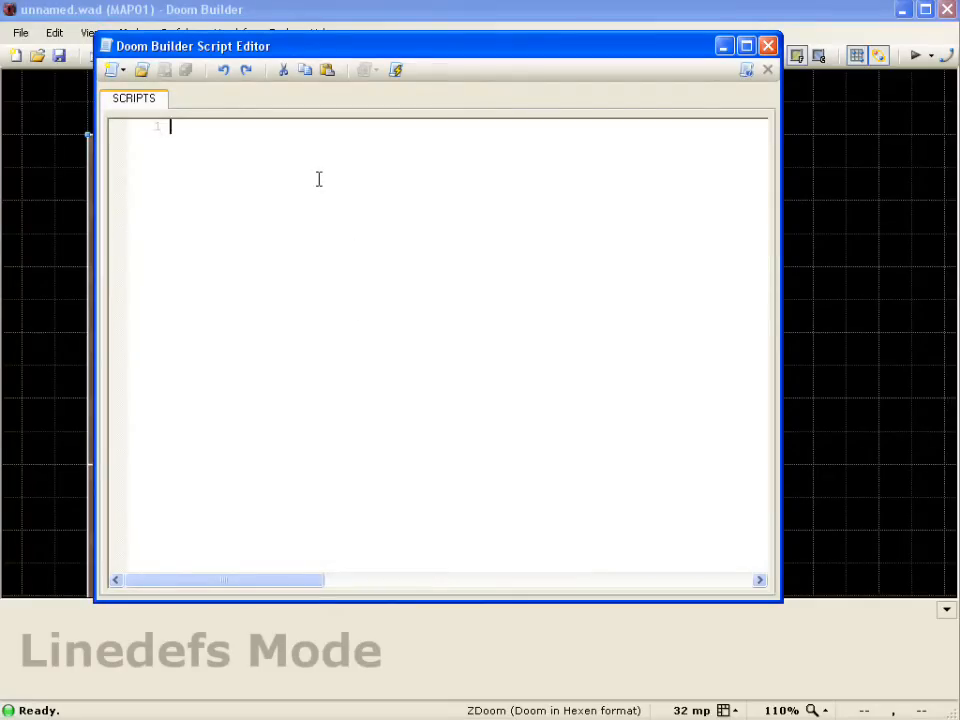
pyautogui.write('#')
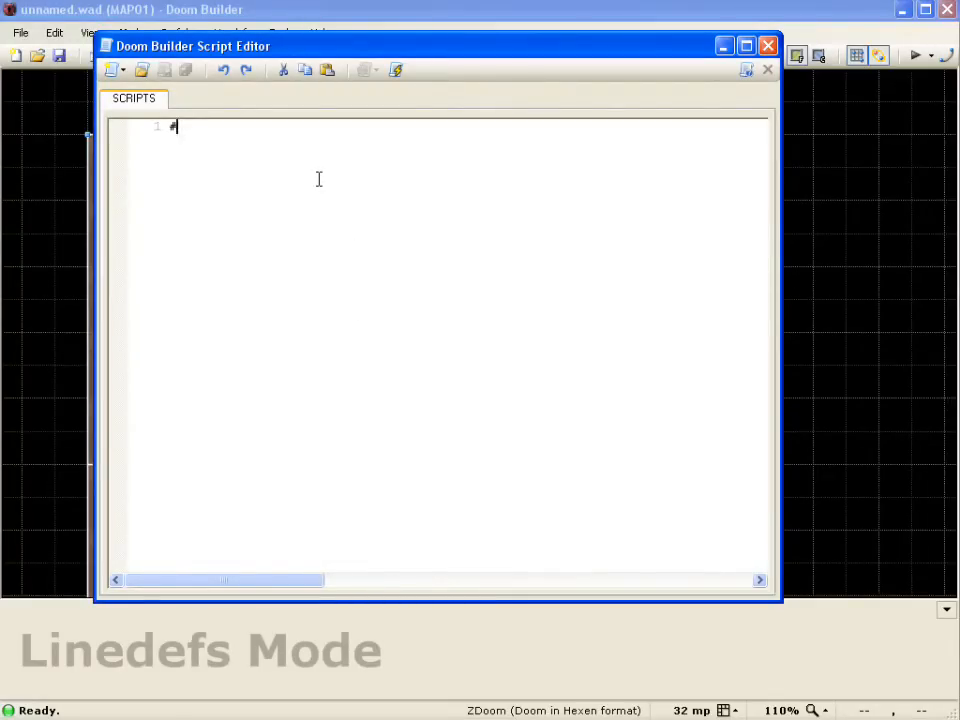
pyautogui.write('include "zc')
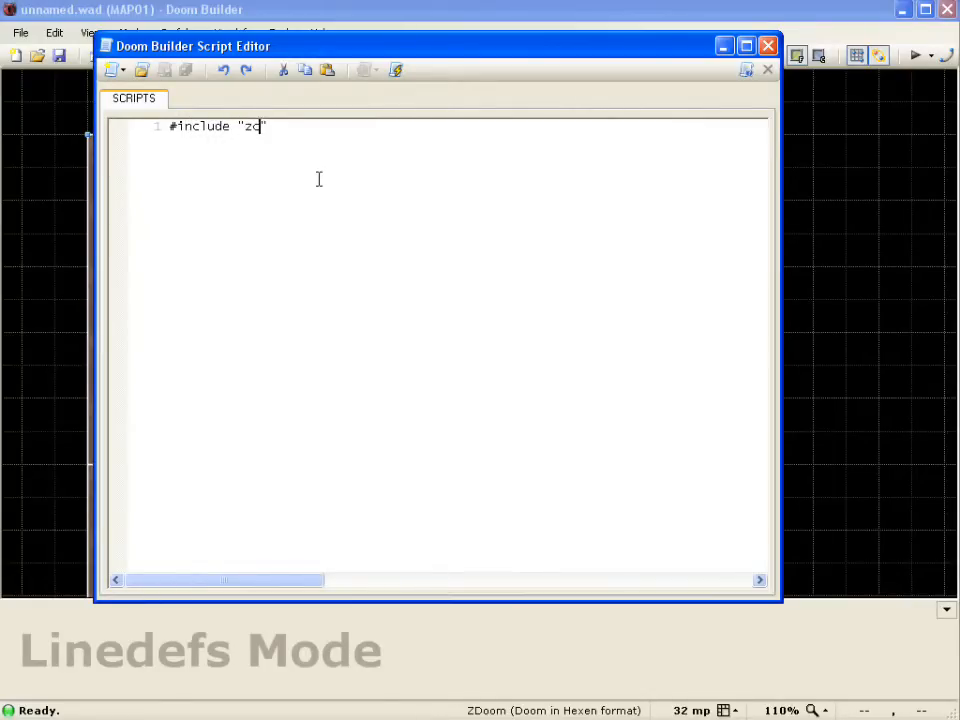
pyautogui.write('commo')
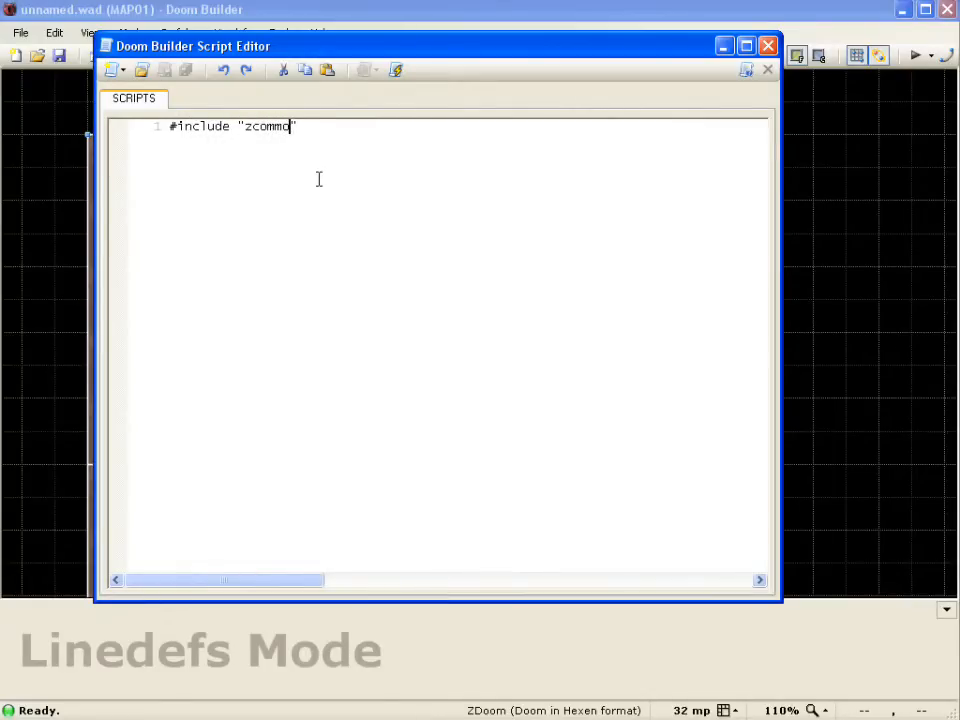
pyautogui.write('n.acs"')
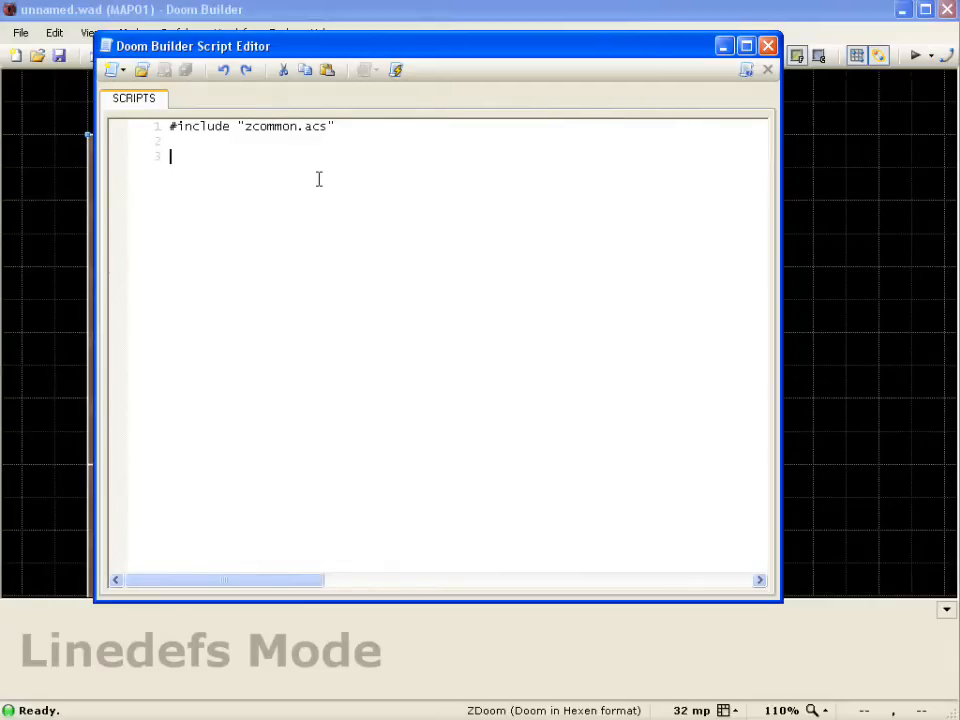
pyautogui.write('s')
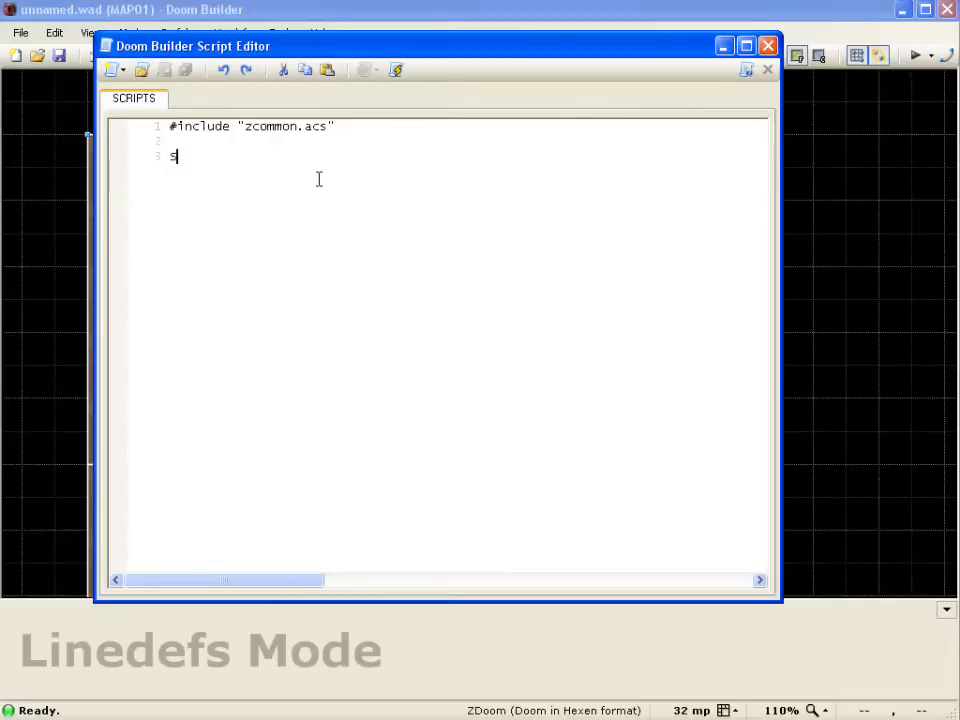
pyautogui.write('cript')
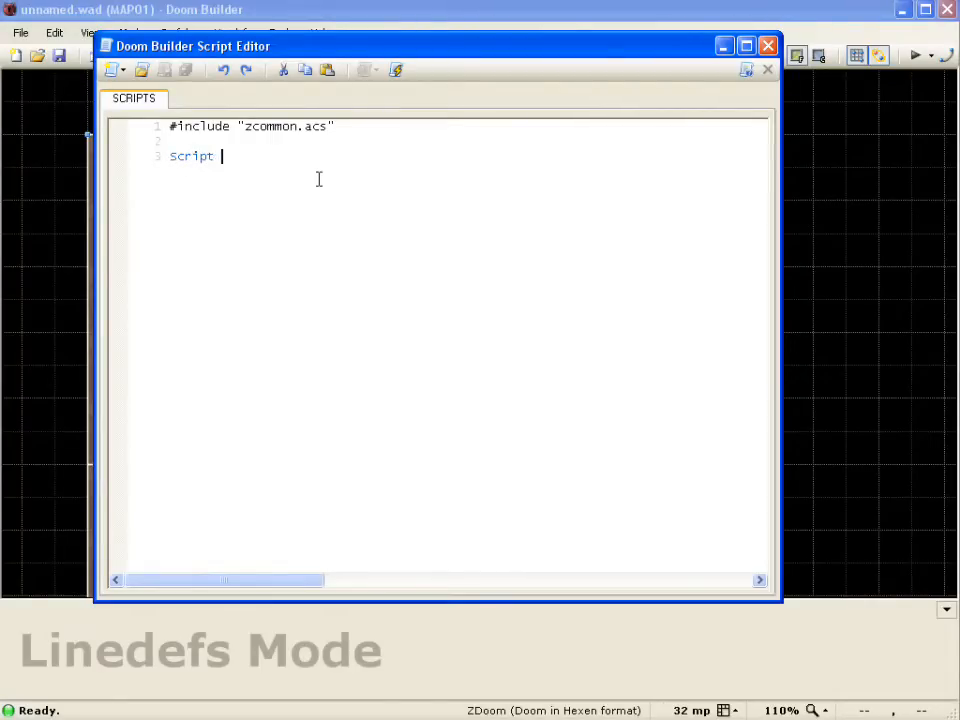
pyautogui.write('1')
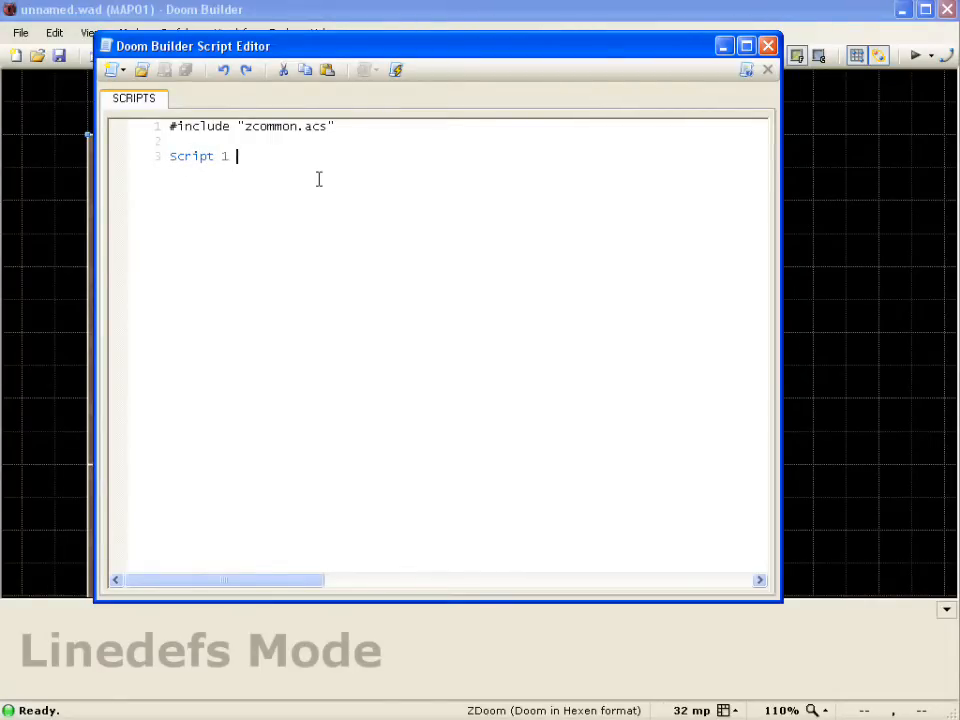
pyautogui.write('(void')
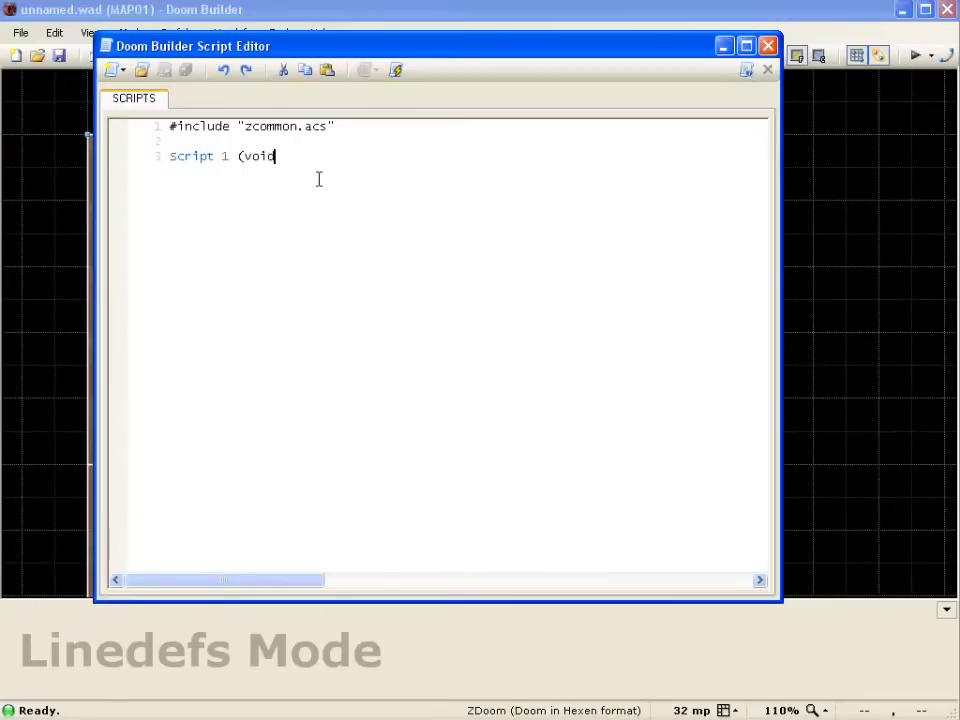
pyautogui.write(')')
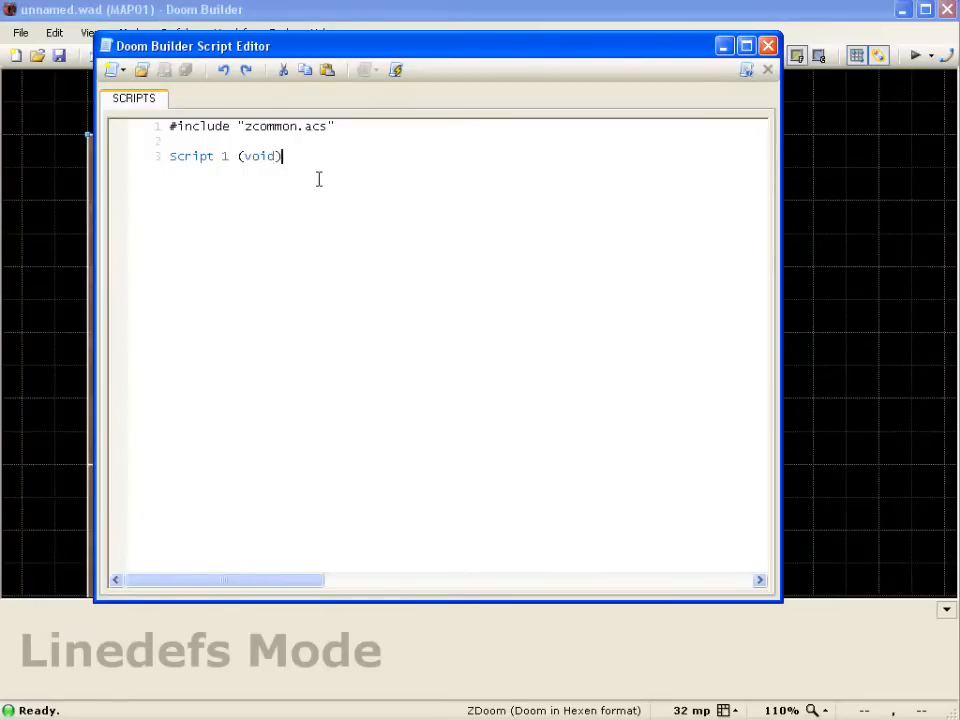
pyautogui.write('{')
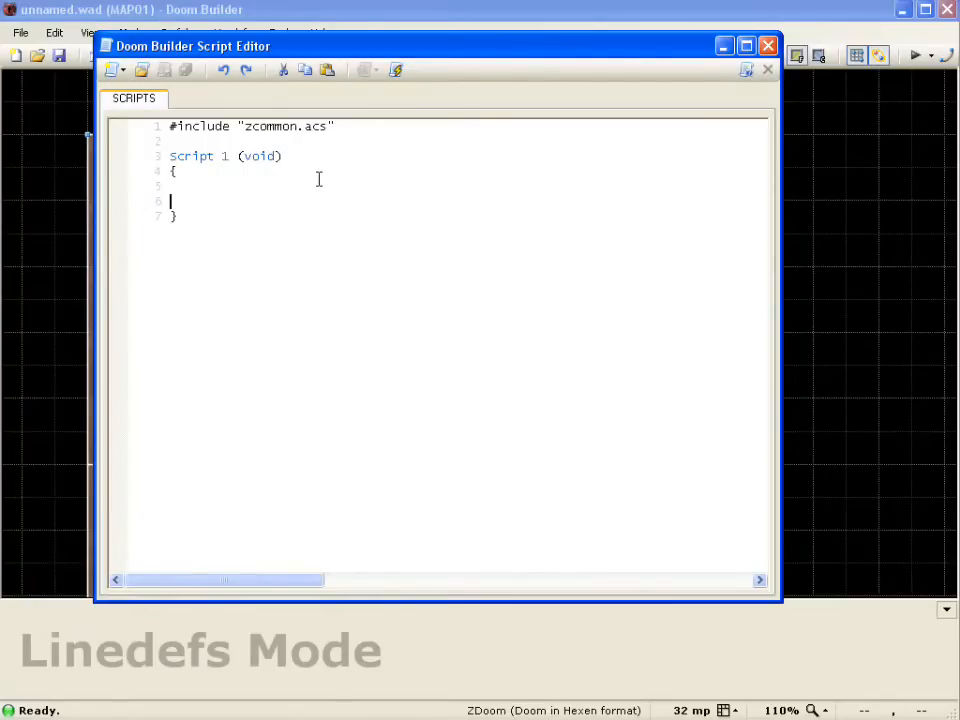
# Step: Add the body Print(s:"OMG you just hit the self destruct button!"); to script 1
pyautogui.press('Backspace')
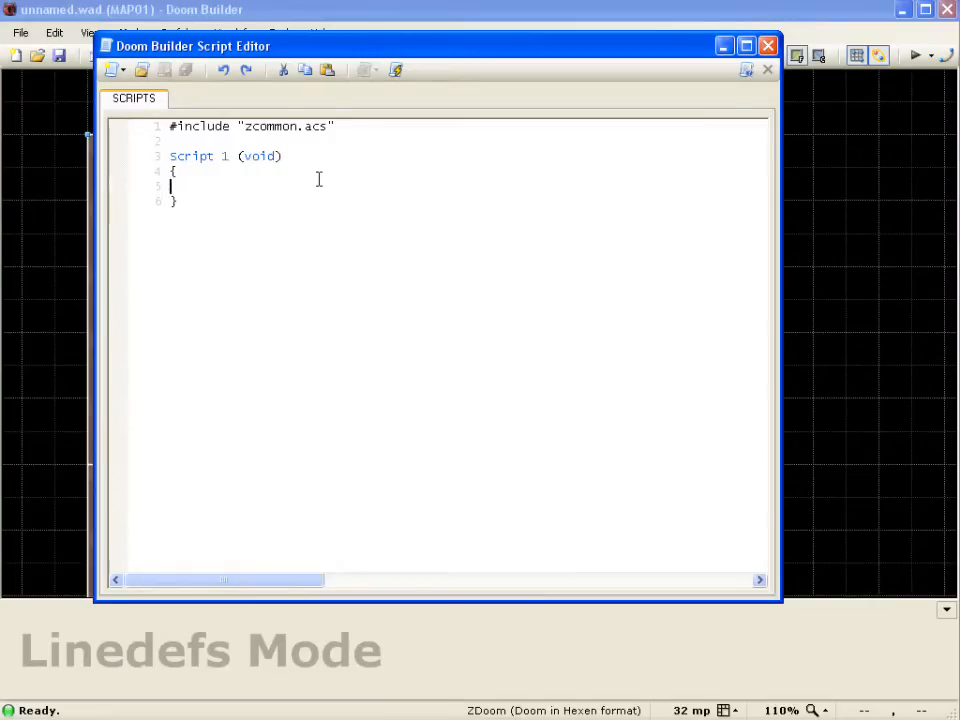
pyautogui.write('Print')
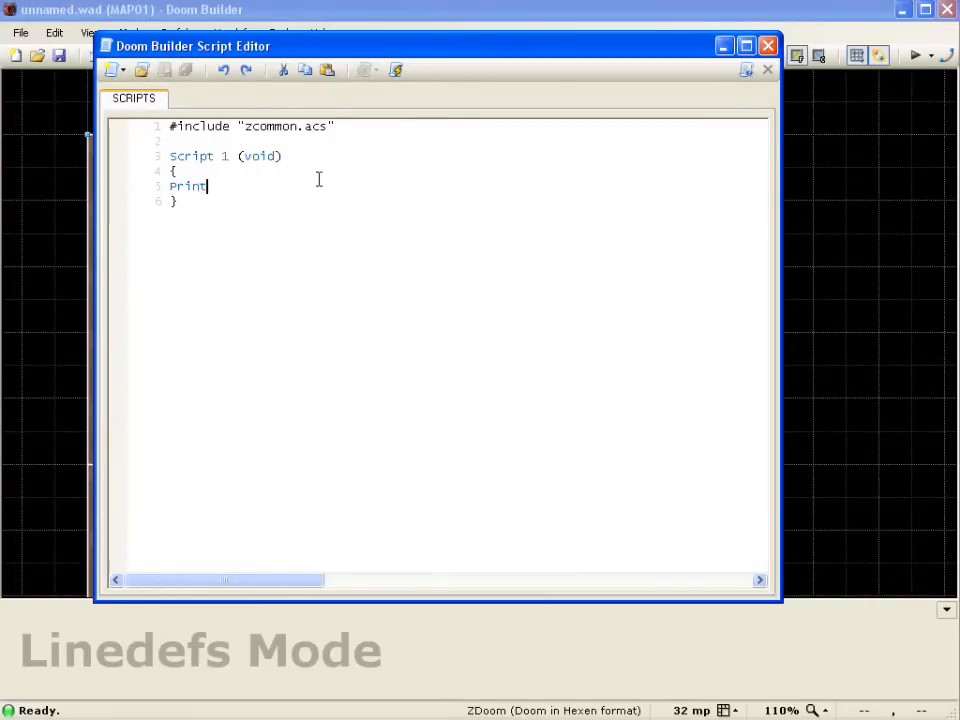
pyautogui.write('(')
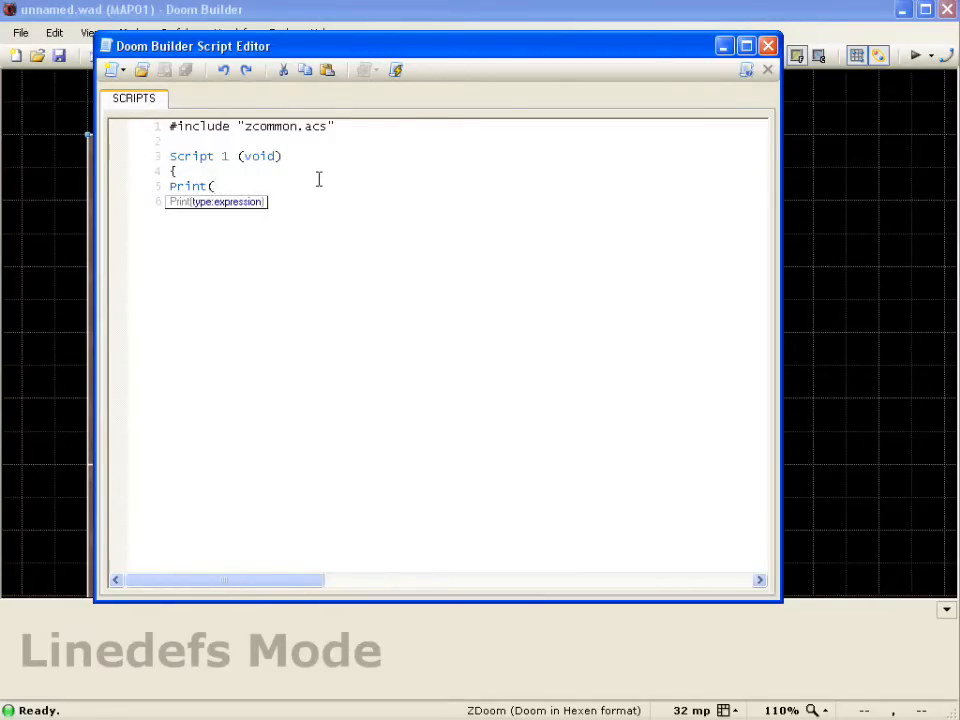
pyautogui.write('s')
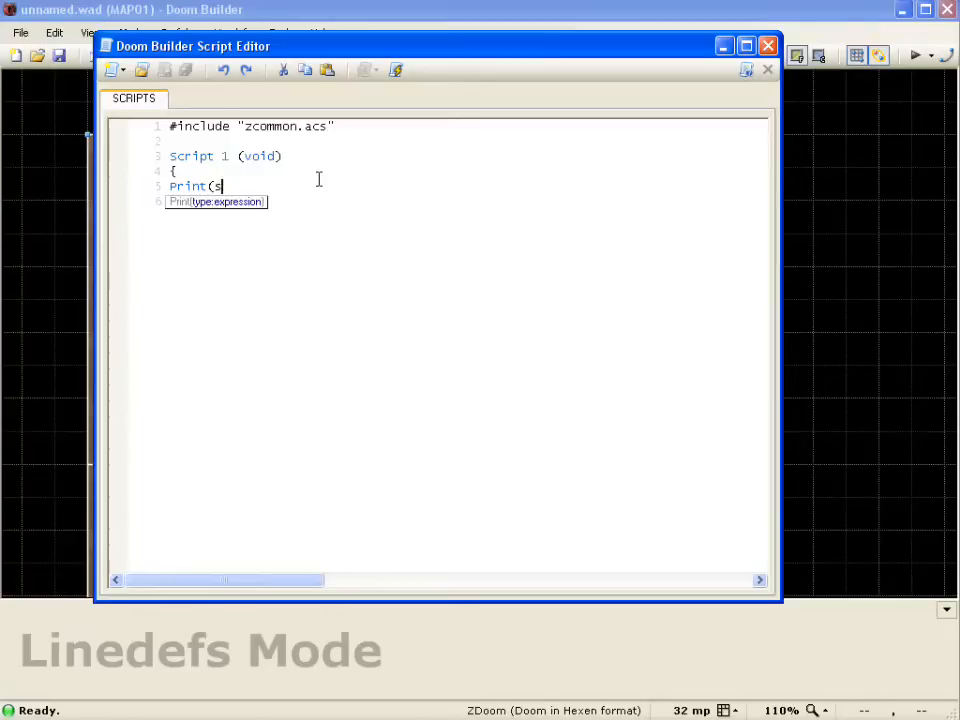
pyautogui.write(':')
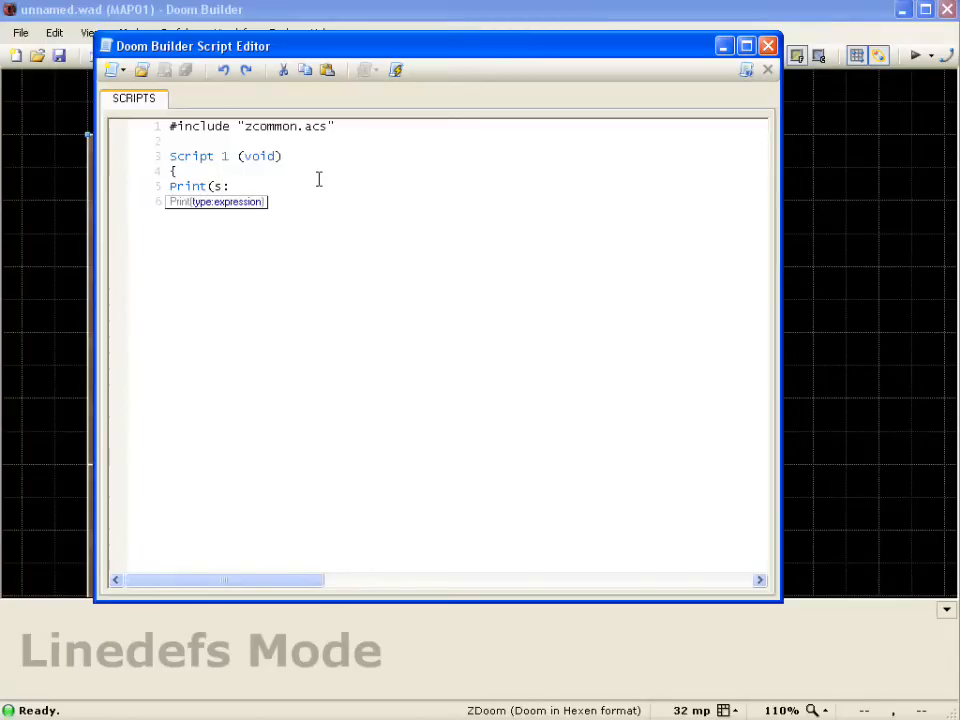
pyautogui.write('""')
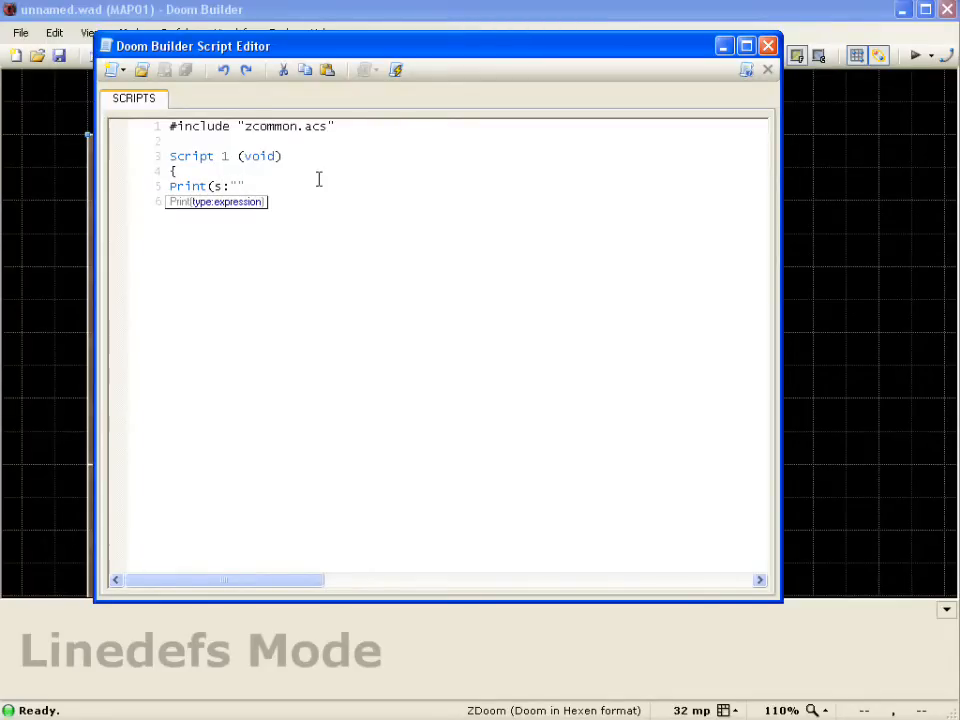
pyautogui.write(');')
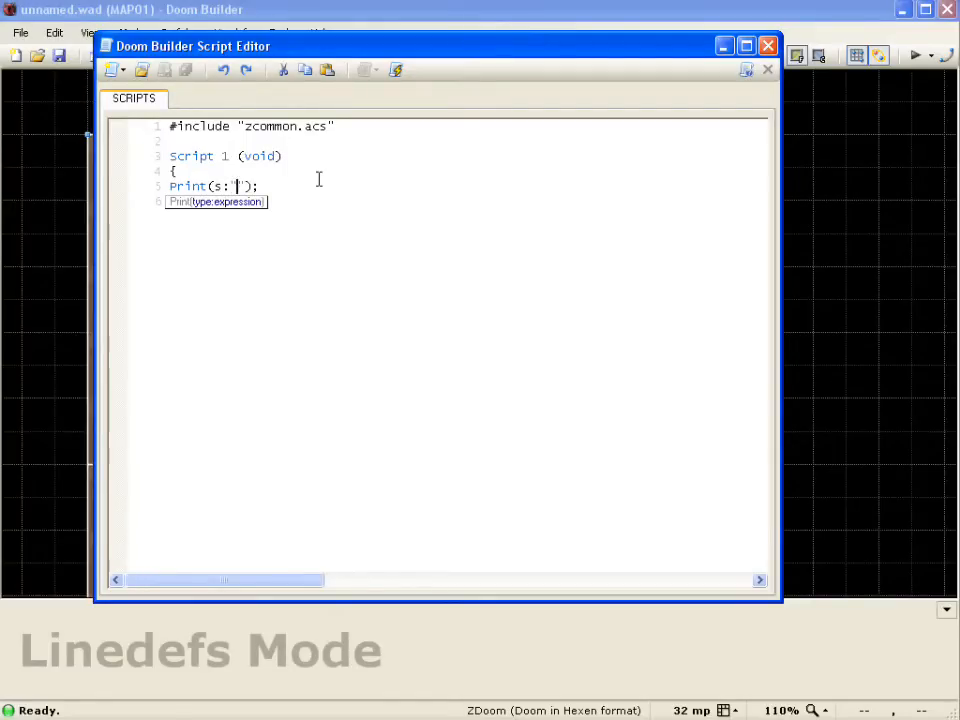
pyautogui.write('"')
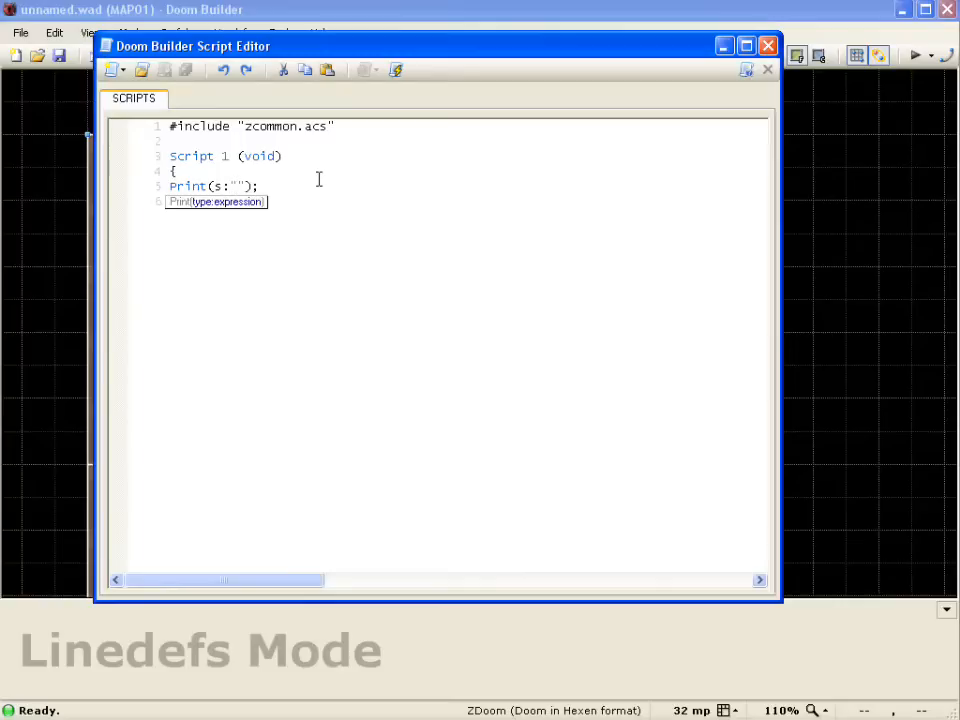
pyautogui.write('OMG you just hit the sel')
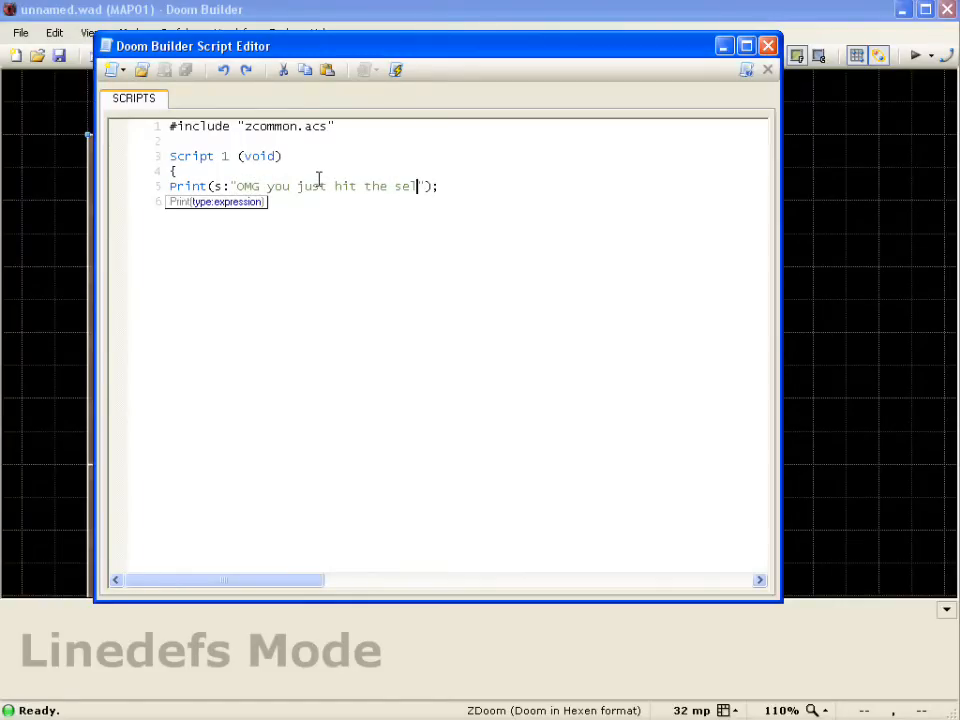
pyautogui.write('destruct')
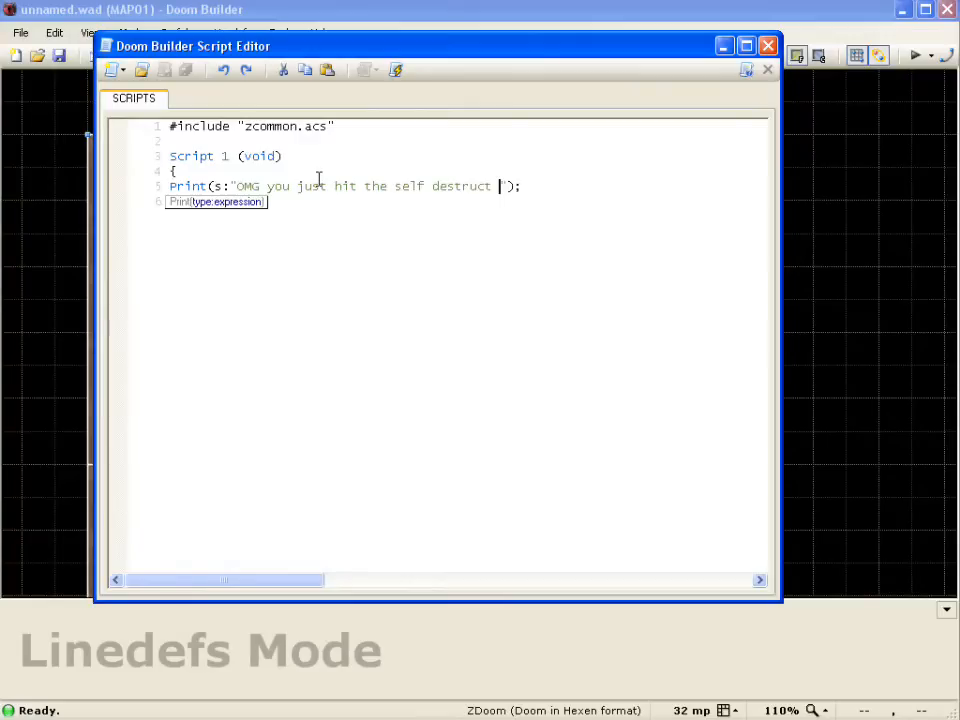
pyautogui.write('butto')
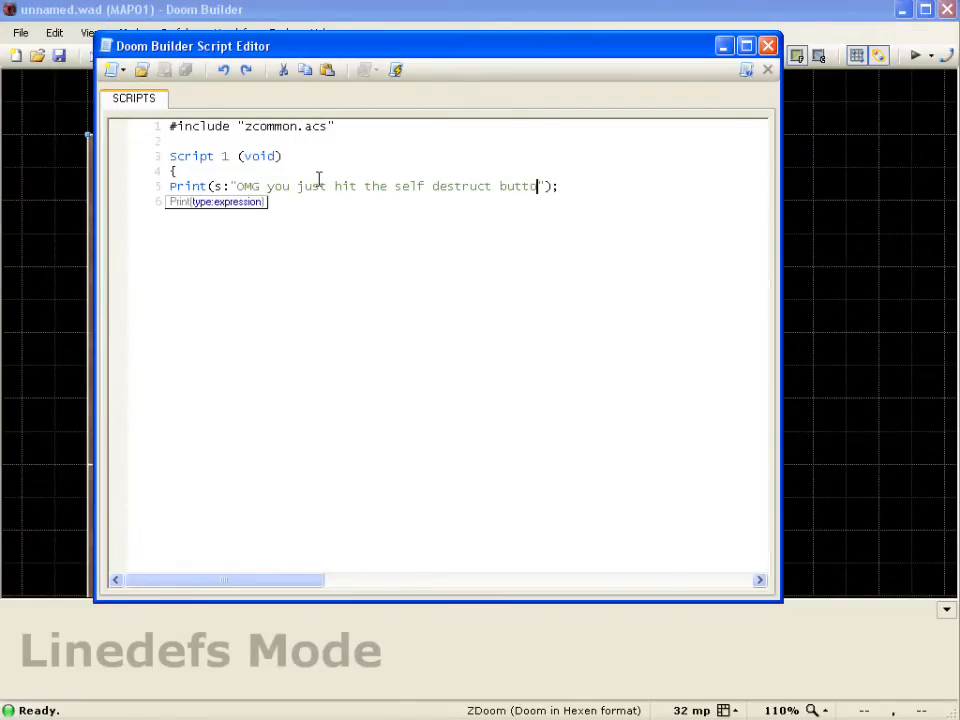
pyautogui.write('n!')
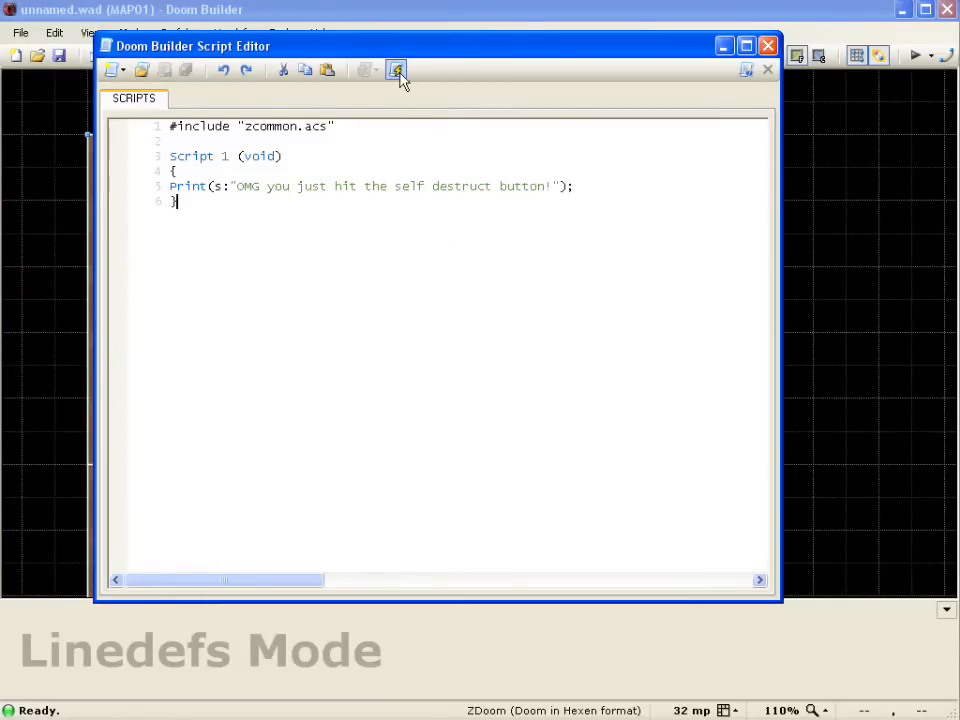
pyautogui.moveTo(396, 69)
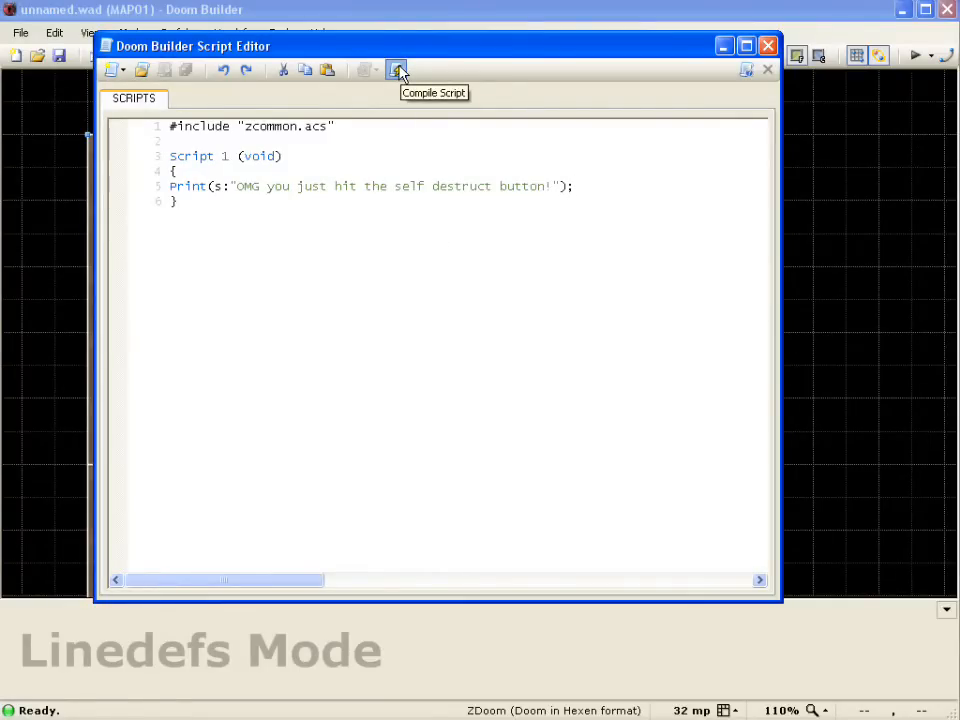
# Step: Compile the script without errors and close the script editor
pyautogui.click(396, 69)
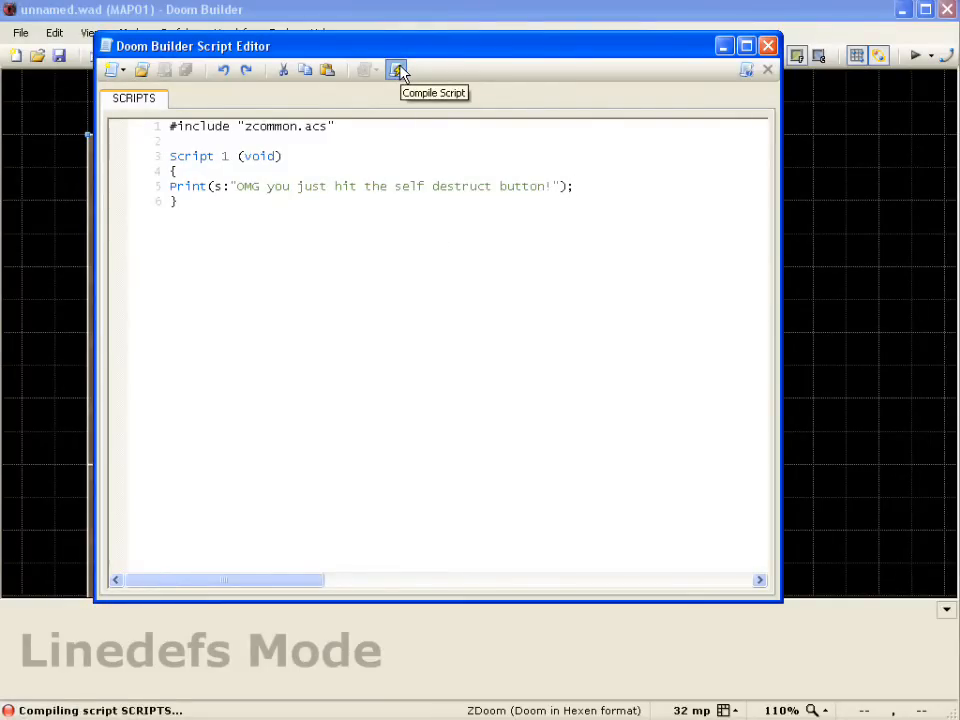
pyautogui.click(396, 69)
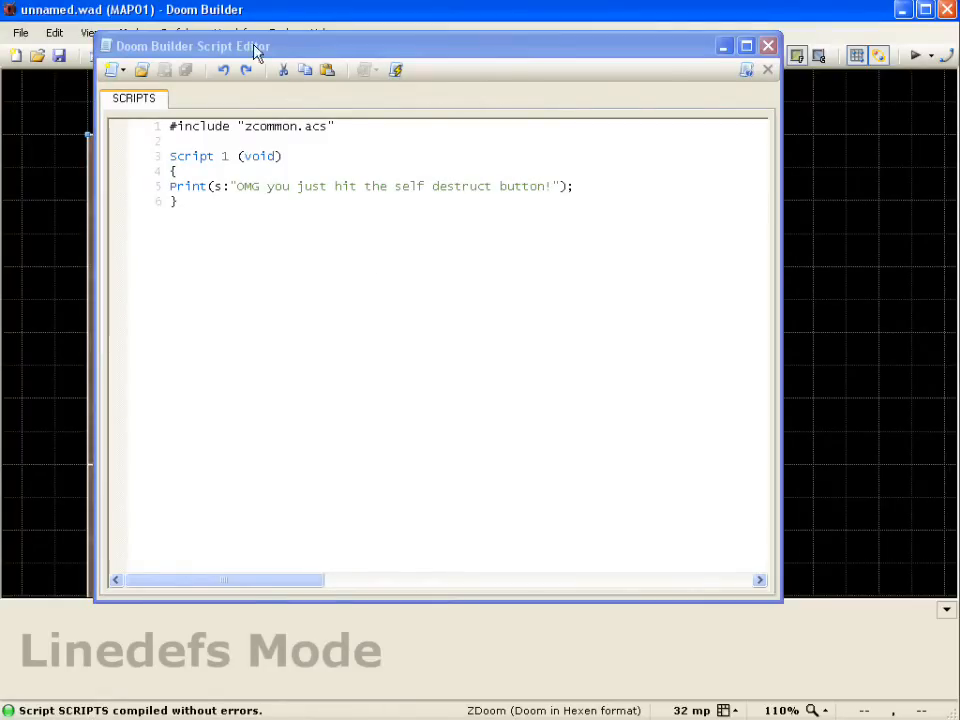
pyautogui.click(768, 45)
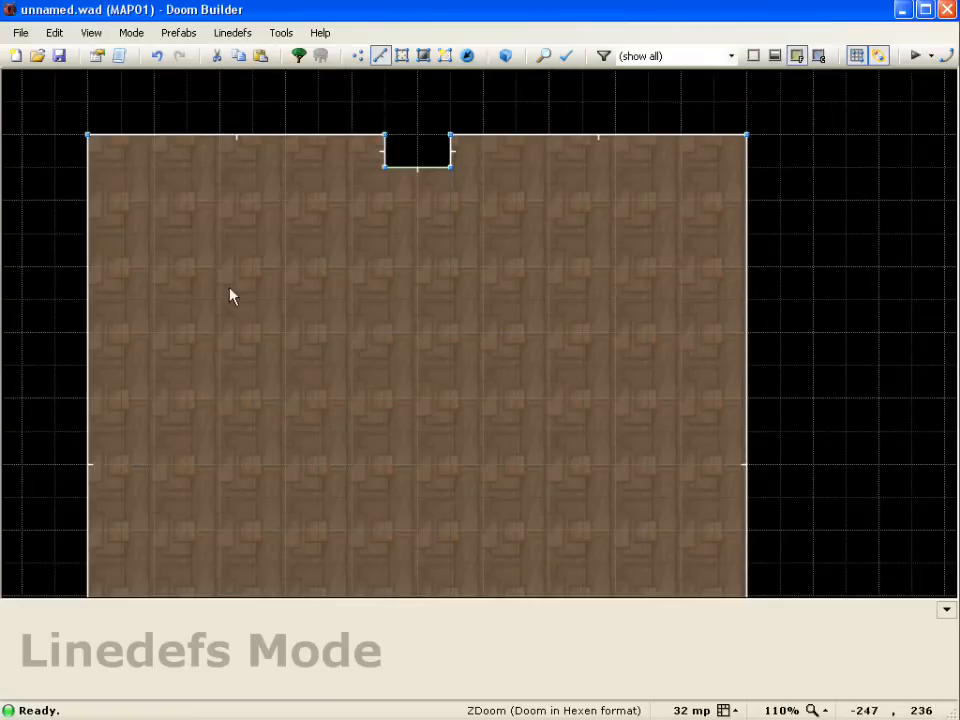
# Step: Confirm a Player 1 start thing at angle 270 in the room's lower-left
pyautogui.scroll(-3)
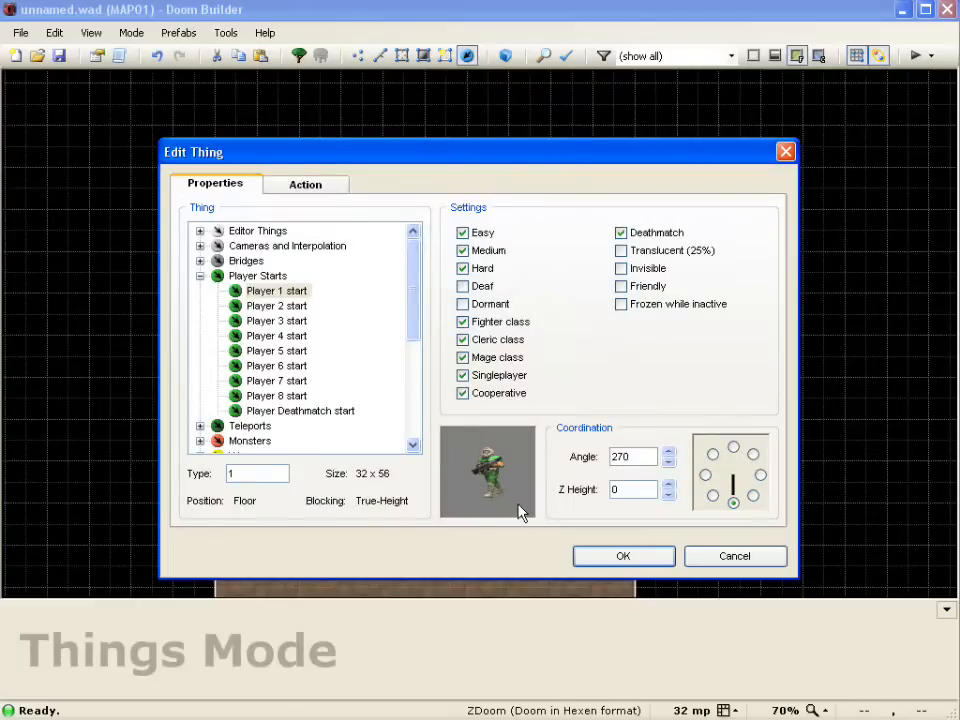
pyautogui.moveTo(773, 453)
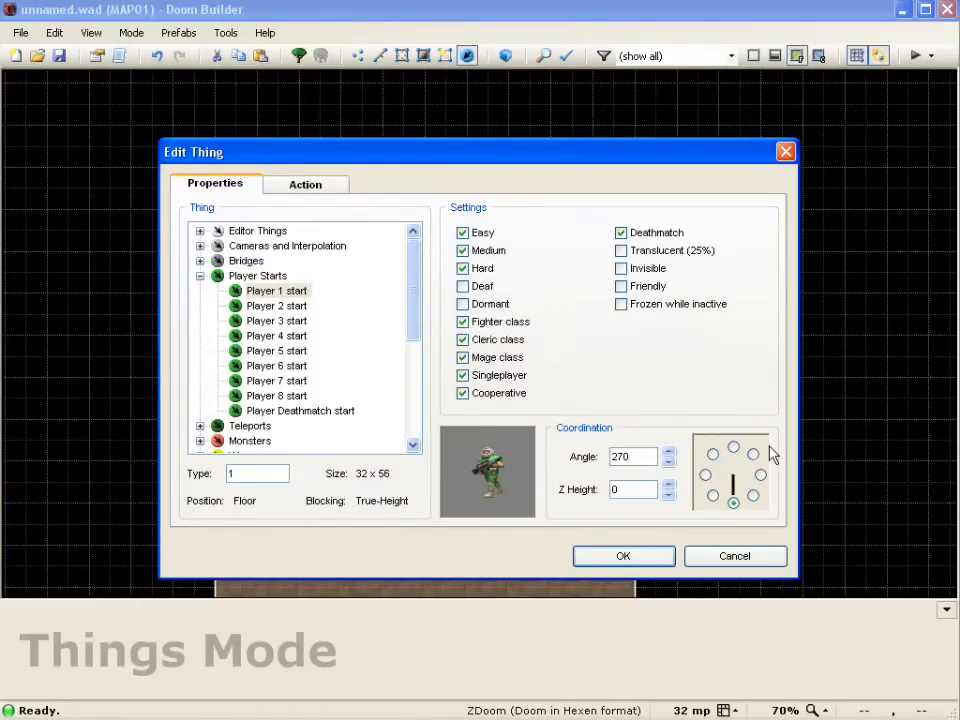
pyautogui.click(623, 556)
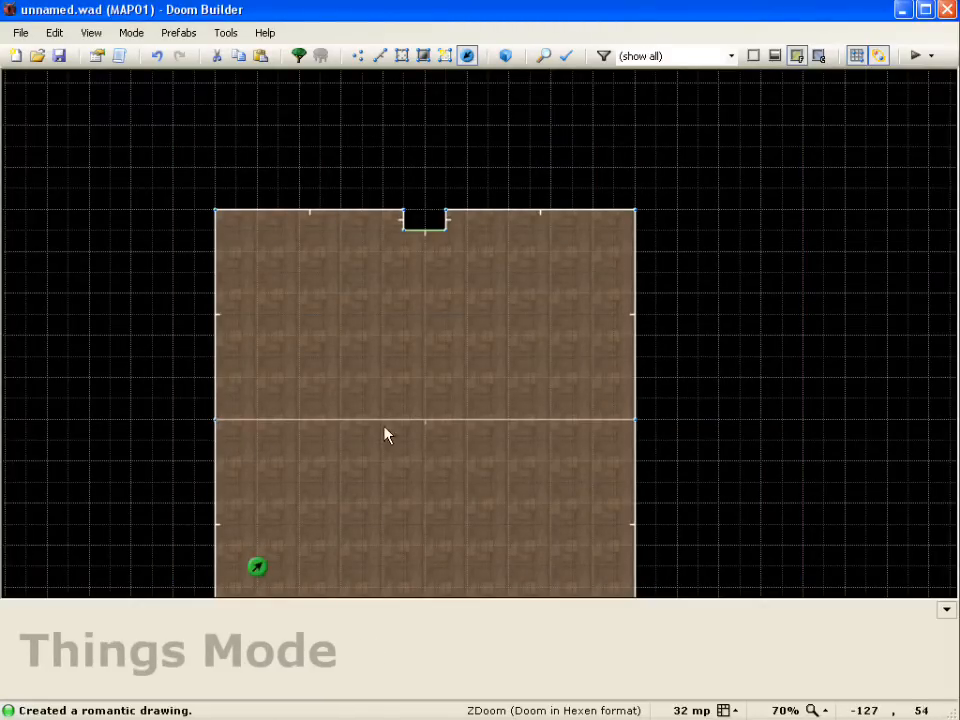
# Step: Scroll the map view after returning from the ZDoom test to line editing
pyautogui.scroll(-3)
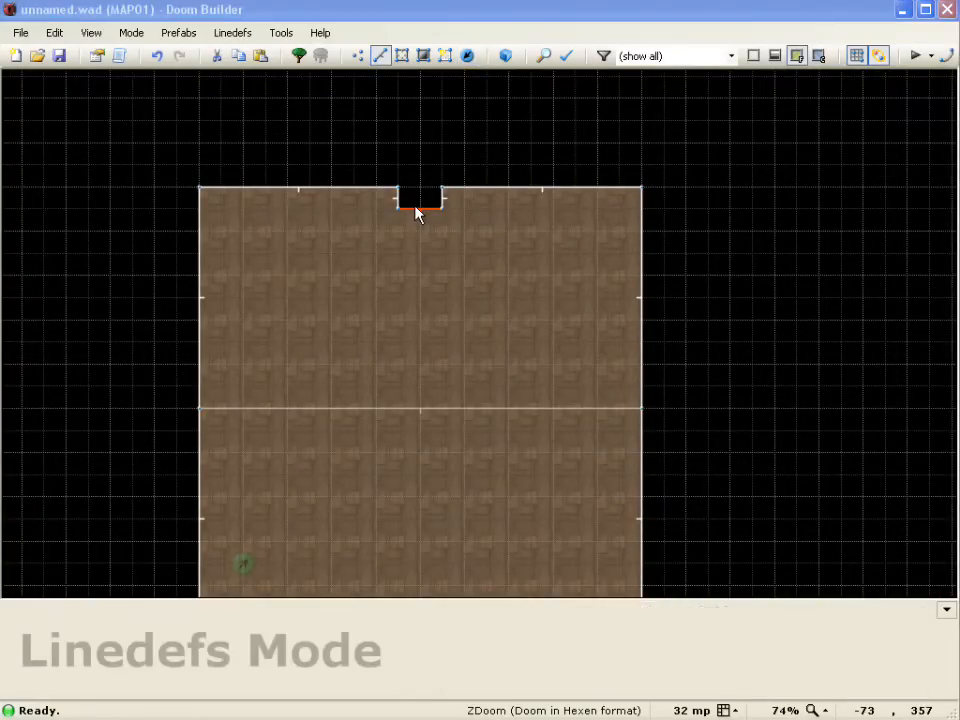
# Step: Reopen the alcove back wall's properties to check its Player presses Use trigger
pyautogui.doubleClick(419, 195)
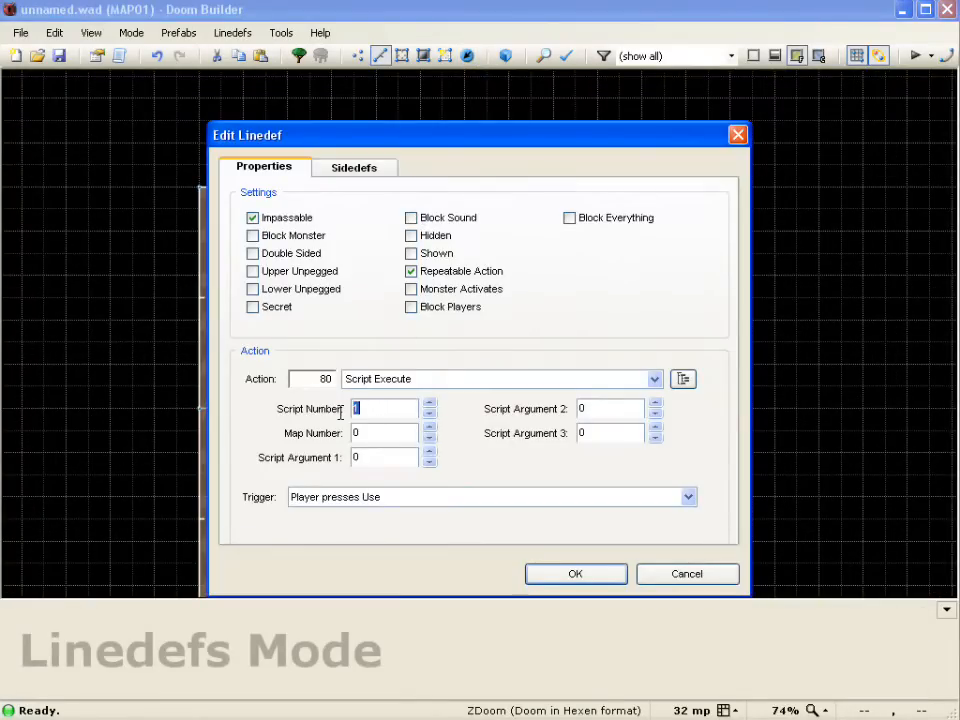
pyautogui.moveTo(390, 425)
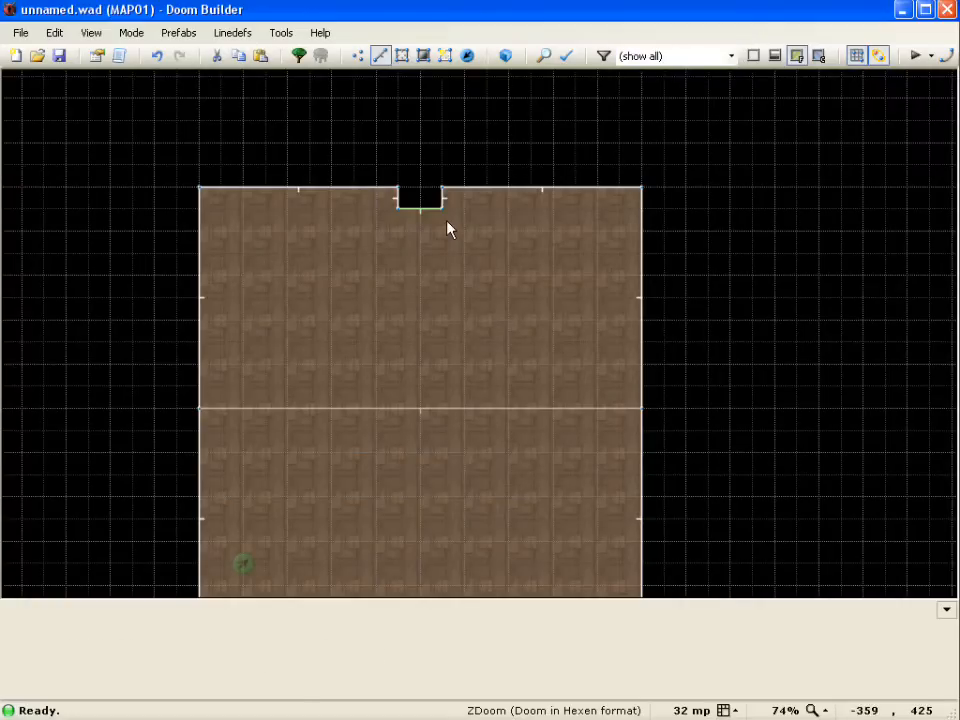
pyautogui.doubleClick(421, 204)
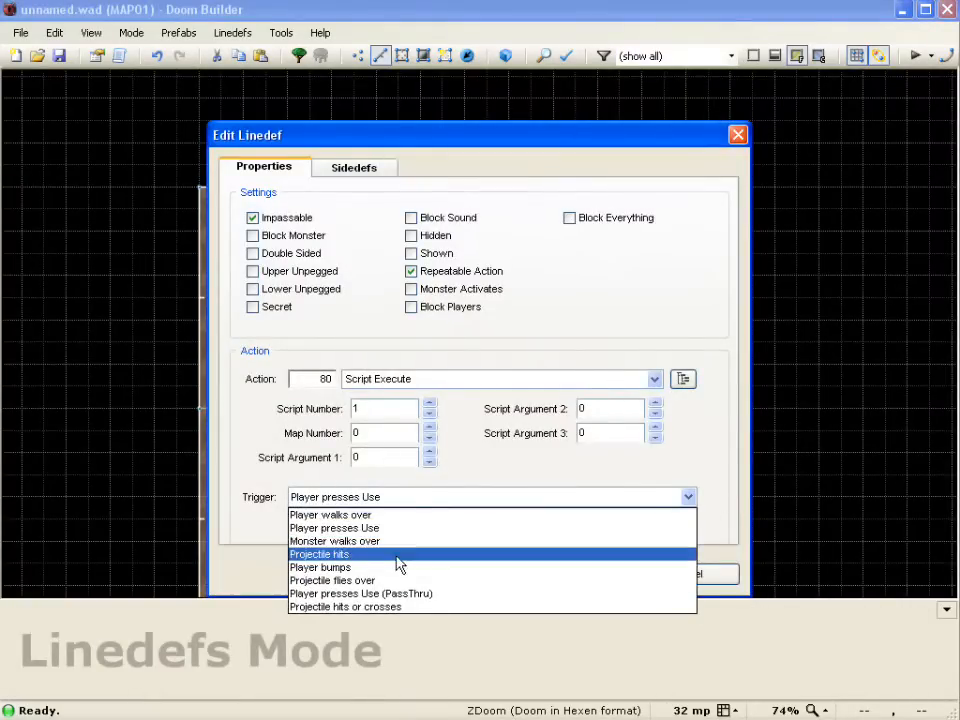
pyautogui.moveTo(400, 593)
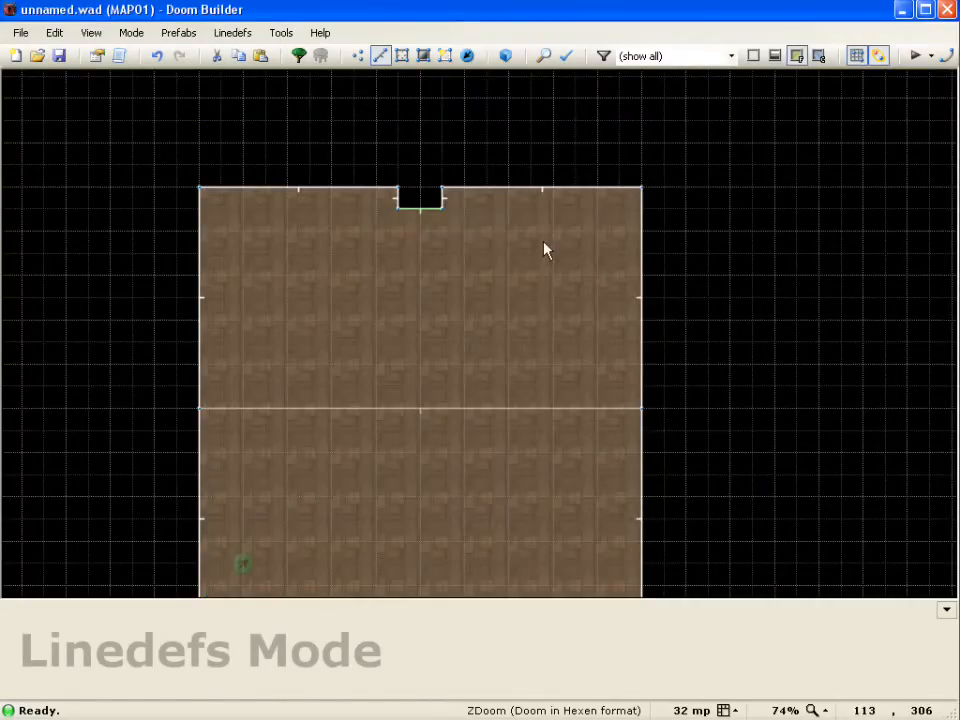
pyautogui.moveTo(745, 358)
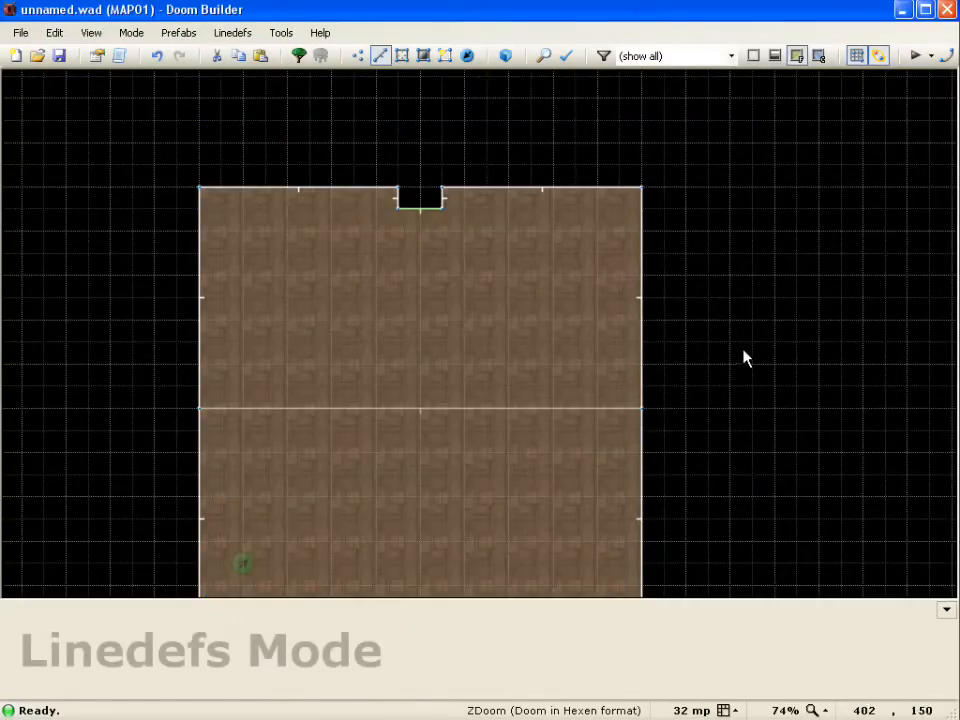